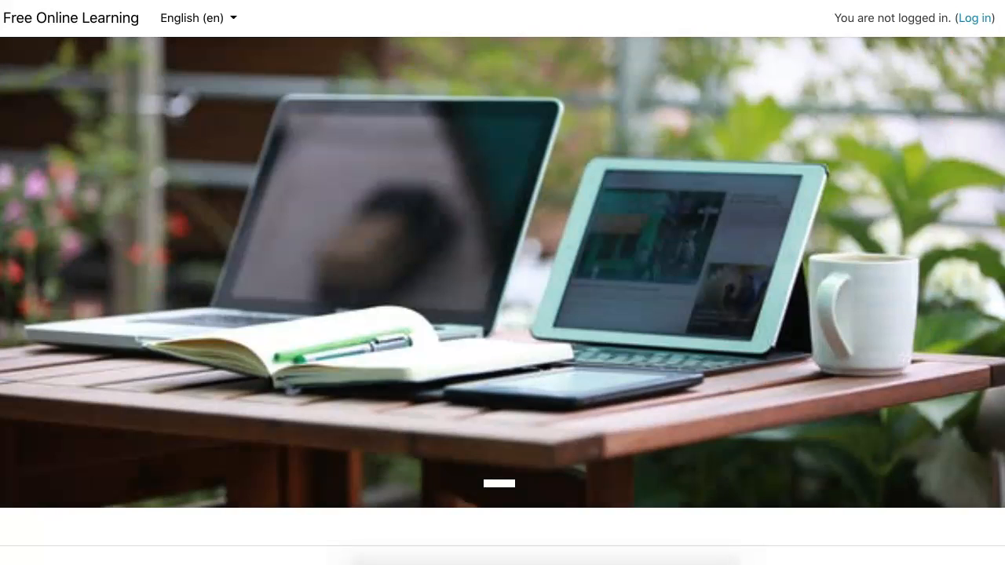
Step: Log in to the Free Online Learning site using the first Google account
left_click(974, 18)
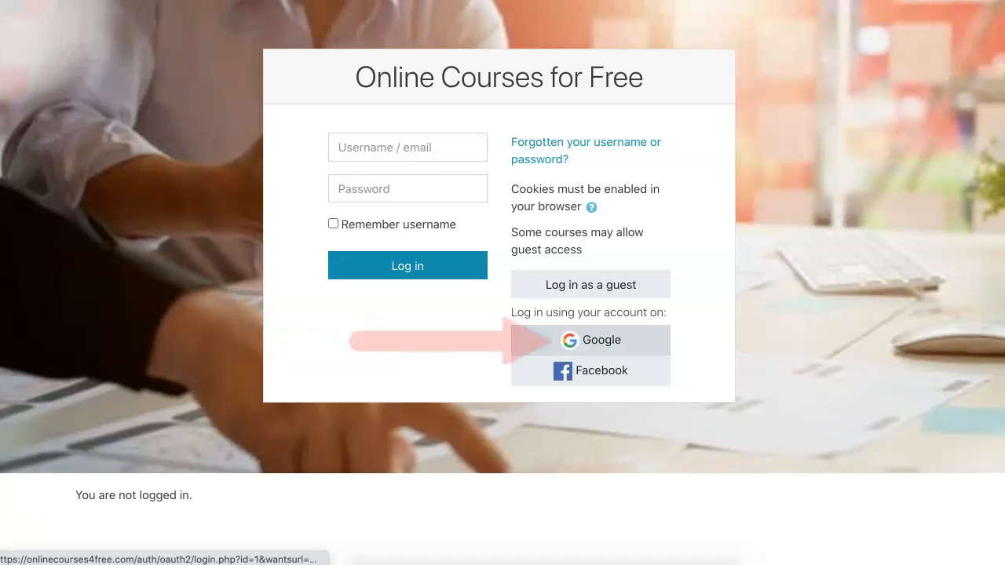
left_click(590, 340)
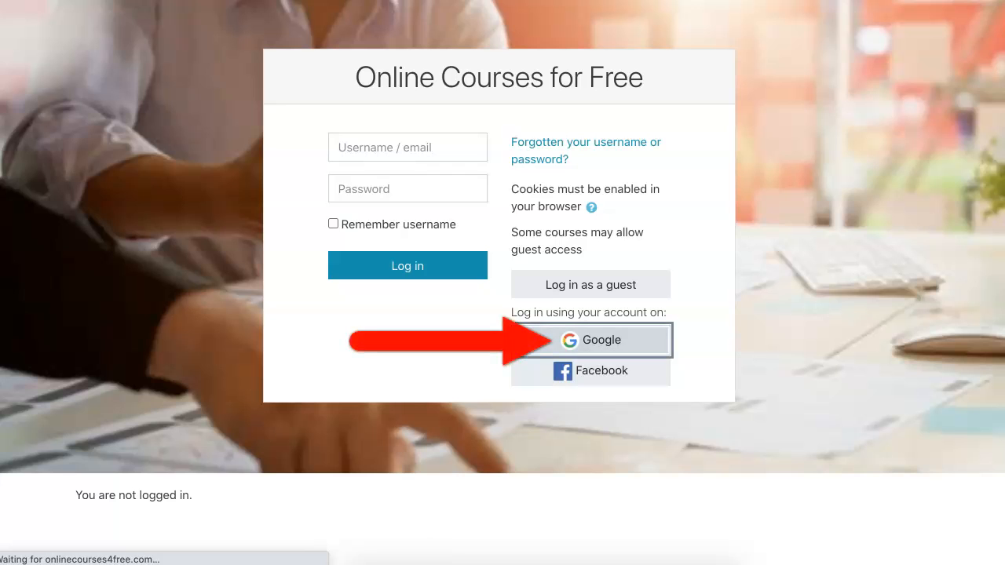
left_click(590, 339)
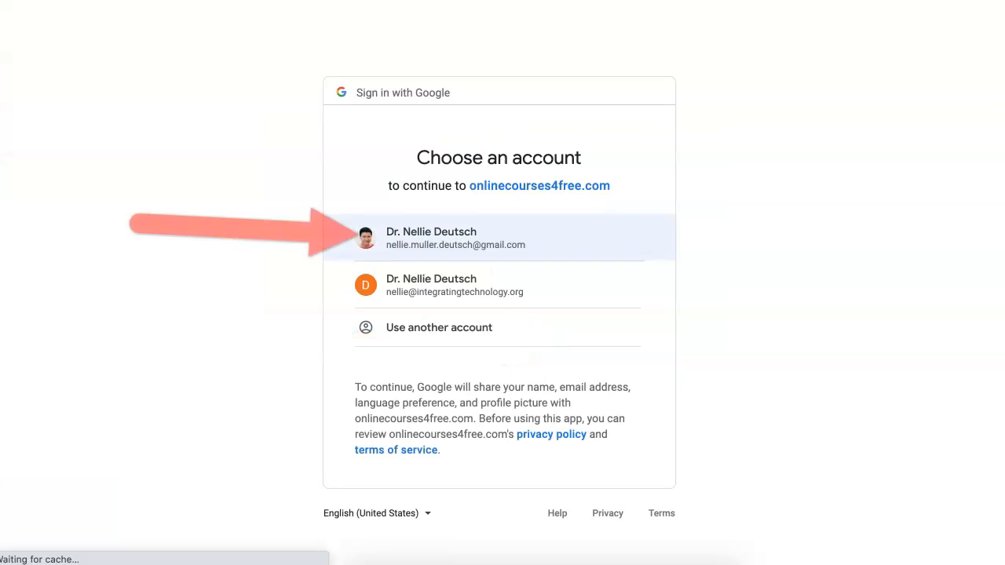
left_click(499, 237)
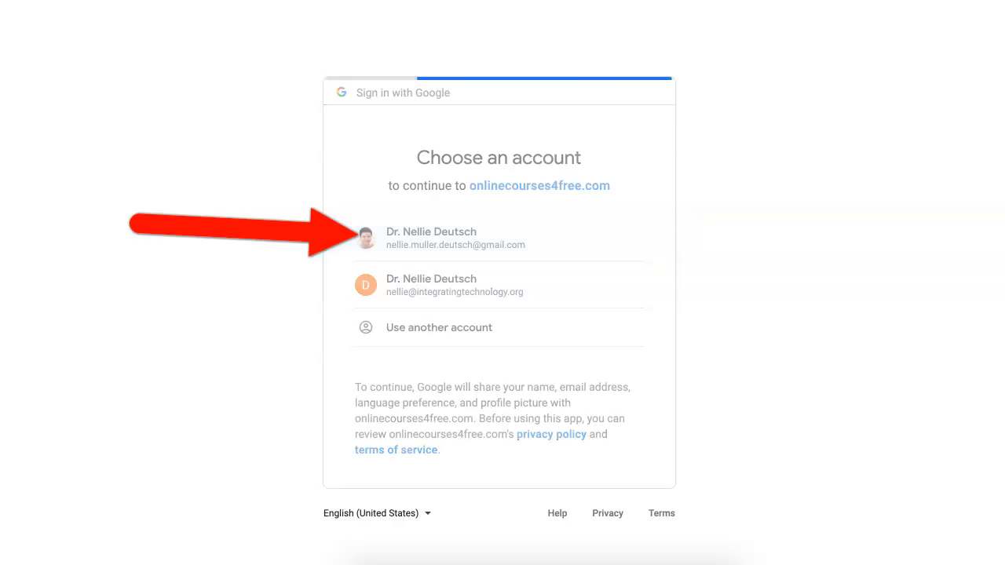
left_click(456, 238)
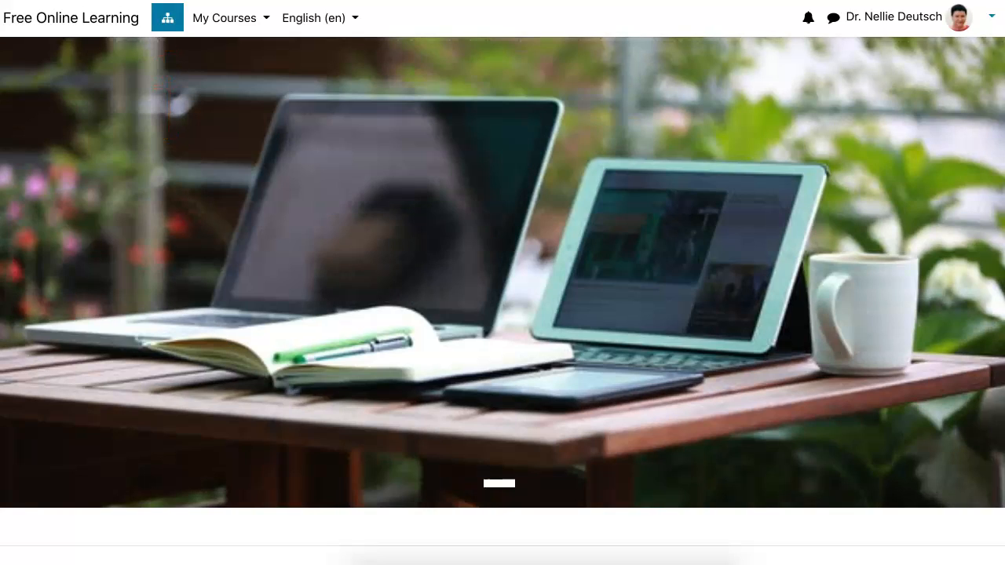
Step: Search the admin settings for 'MSTeams', find nothing, and go back to Site administration
left_click(167, 18)
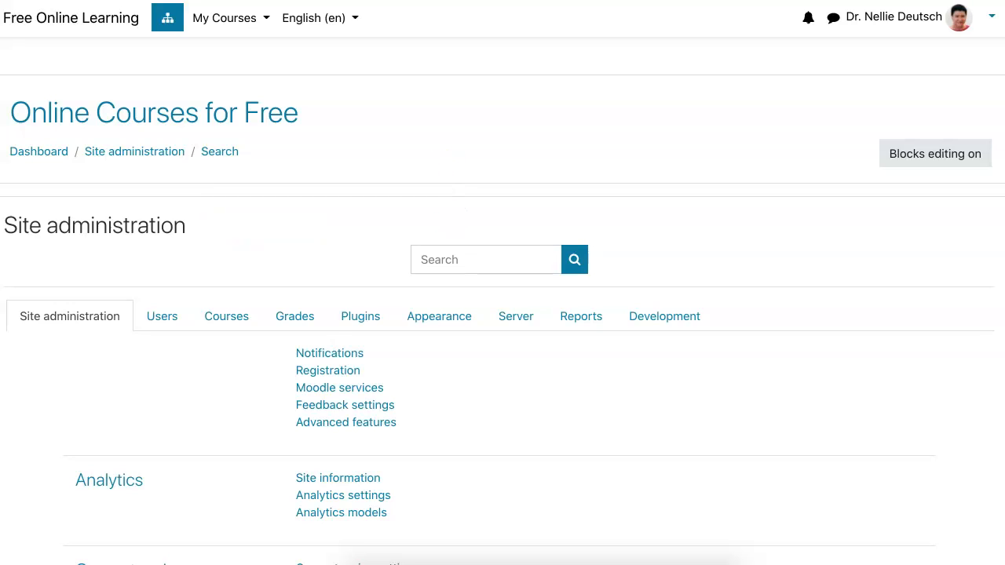
left_click(485, 259)
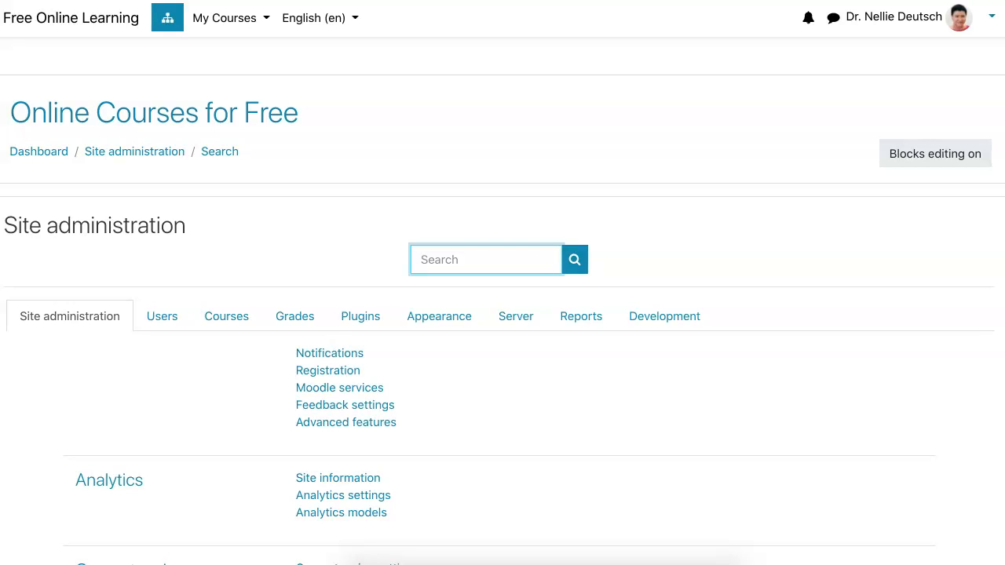
type("M")
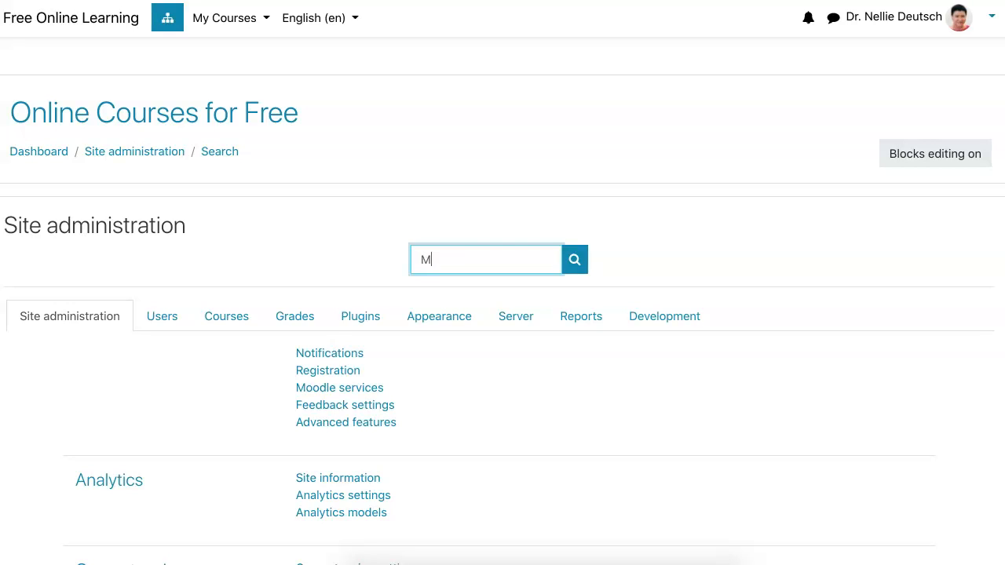
type("STeams")
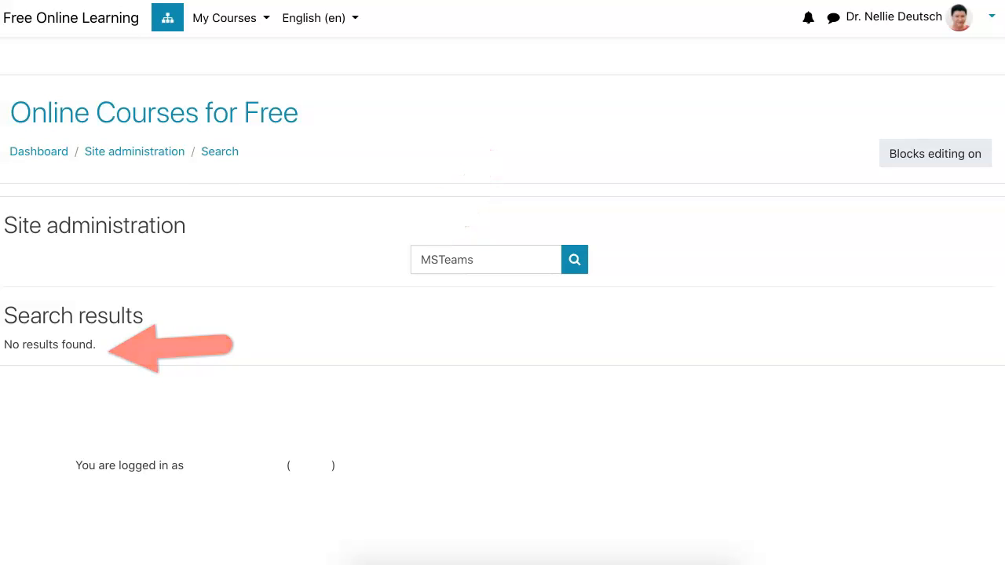
left_click(167, 17)
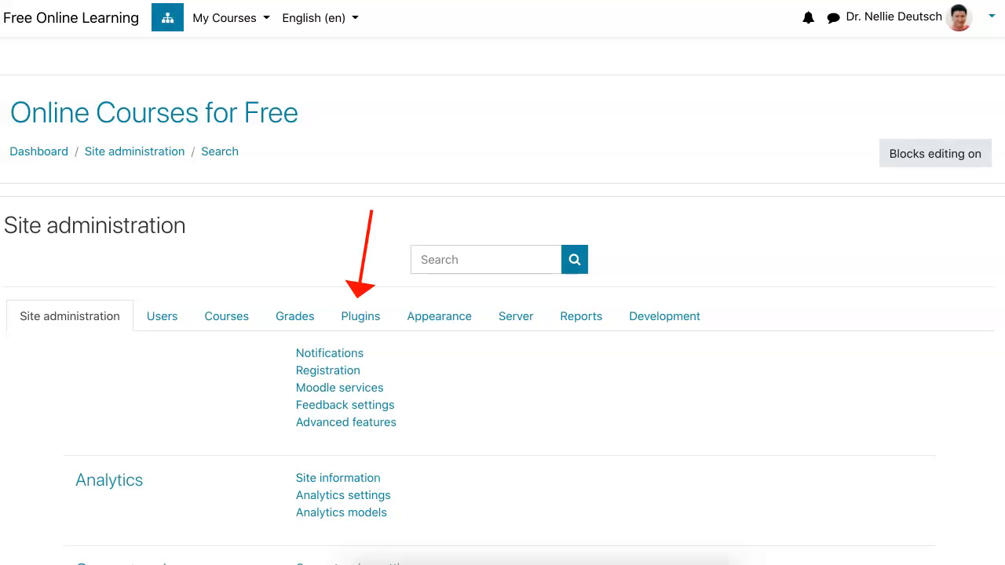
Step: Go to the Plugins section of Site administration and open Install plugins
left_click(361, 316)
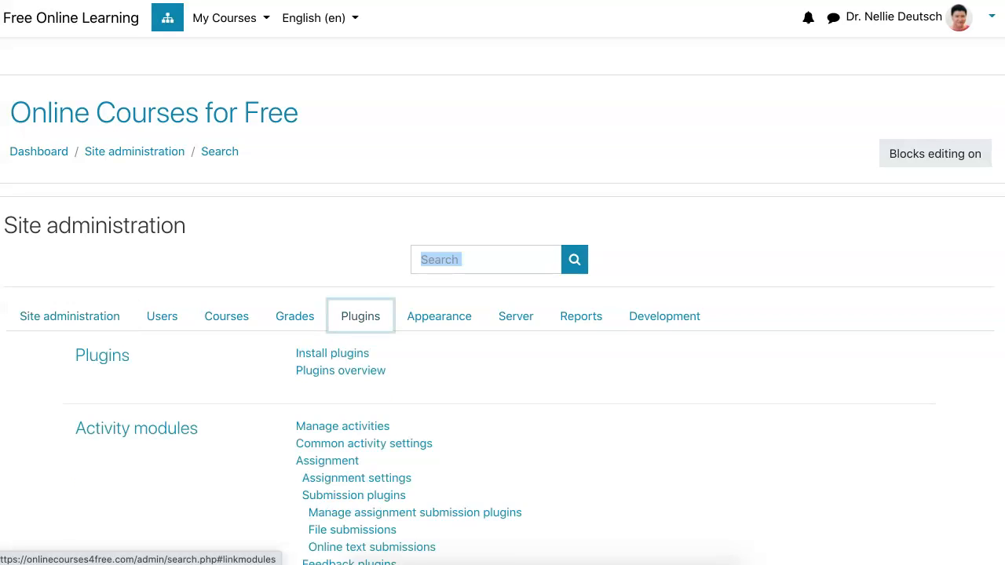
scroll("down", 3)
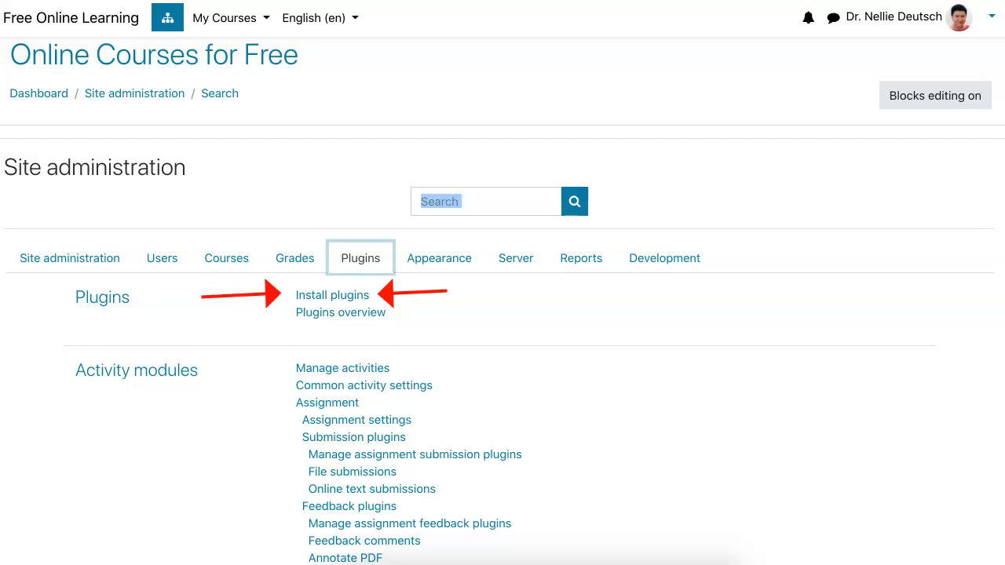
left_click(332, 294)
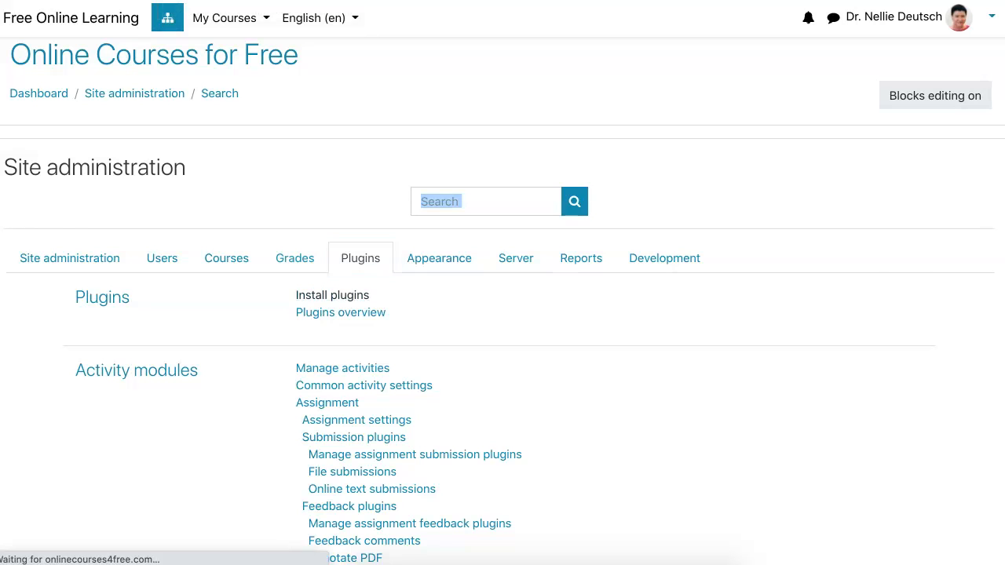
left_click(331, 295)
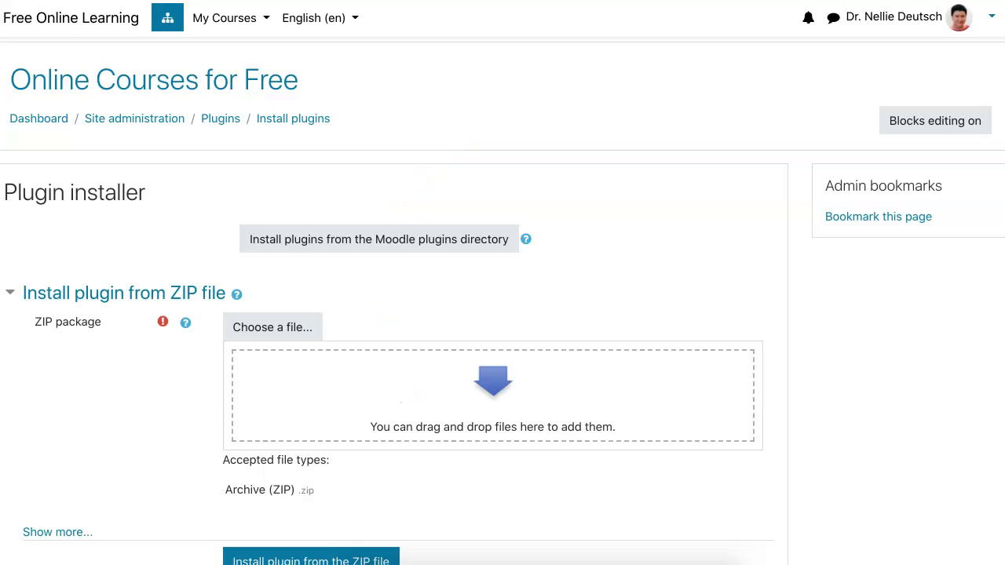
Step: Open the moodle.org plugins directory and sign in there with Google
left_click(379, 238)
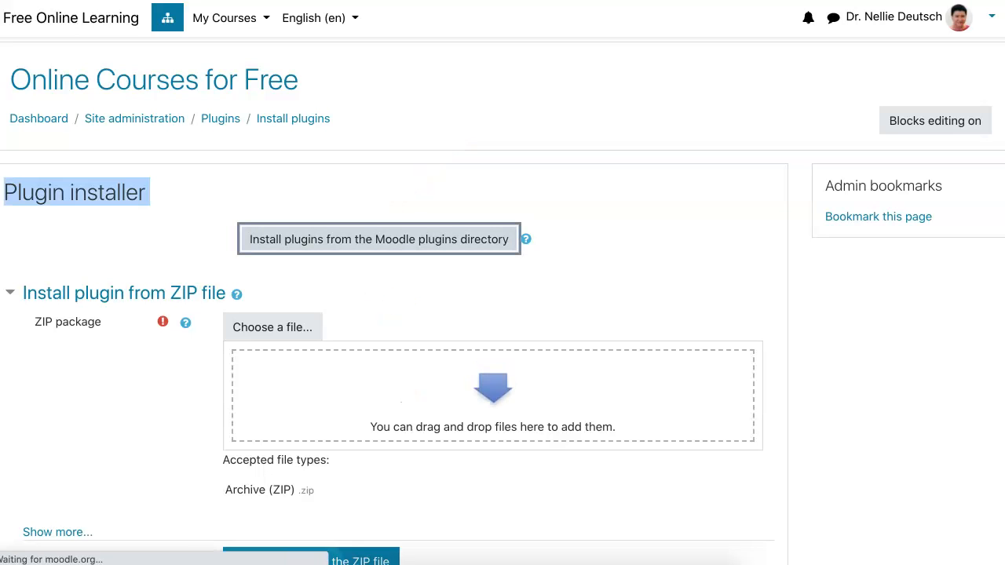
left_click(378, 238)
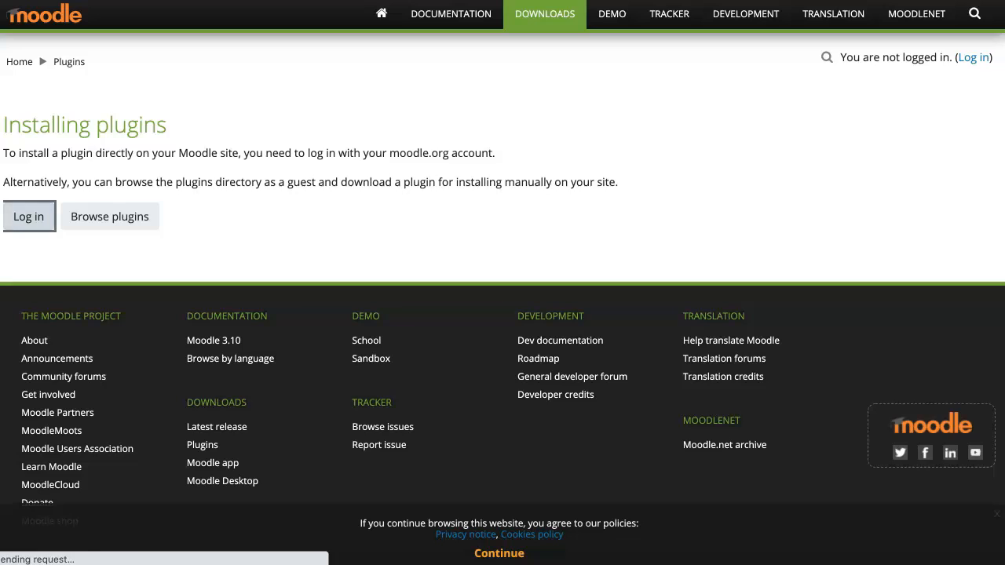
left_click(28, 216)
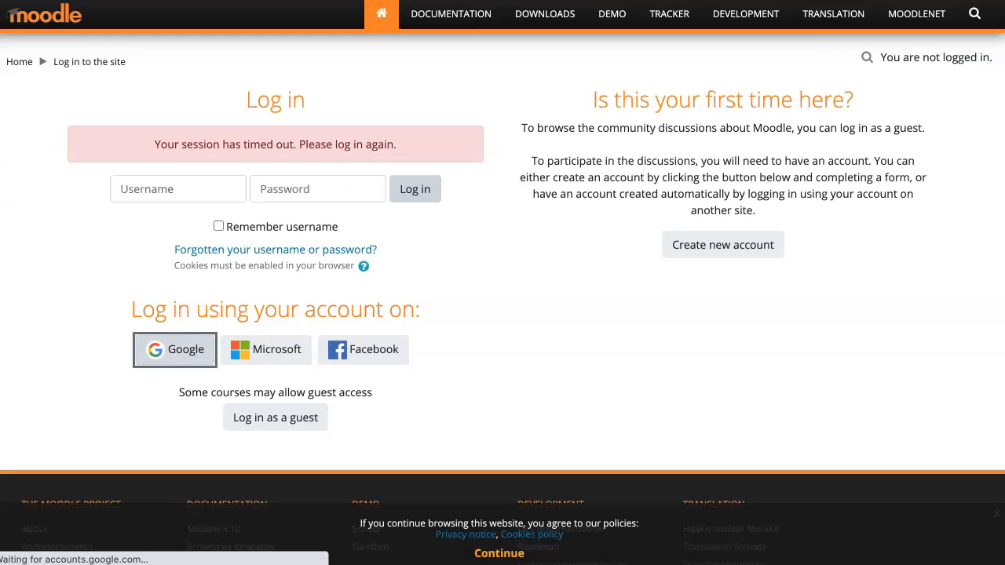
left_click(175, 349)
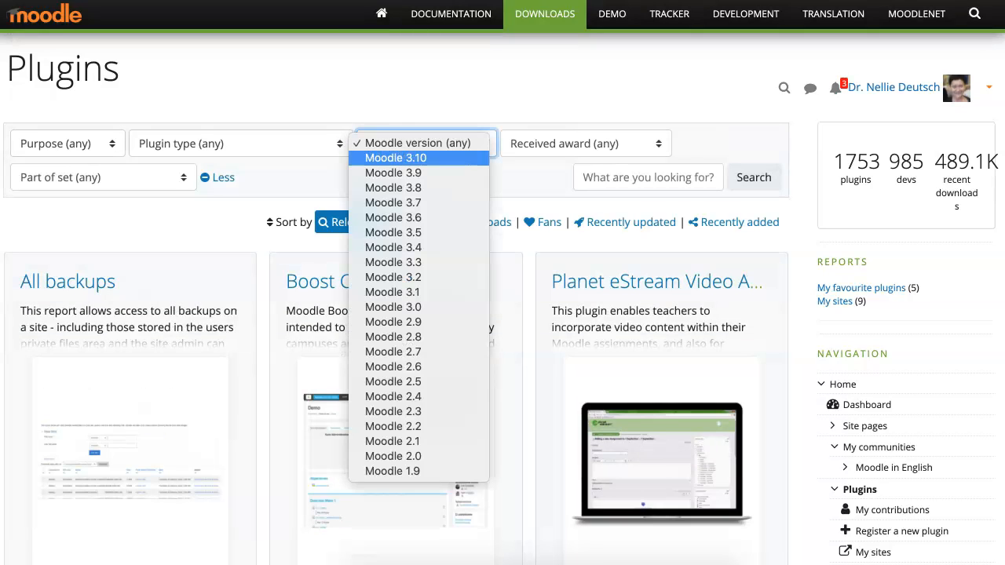
Step: Filter the directory to Moodle 3.10, search for Teams, and open Teams Meeting
left_click(393, 158)
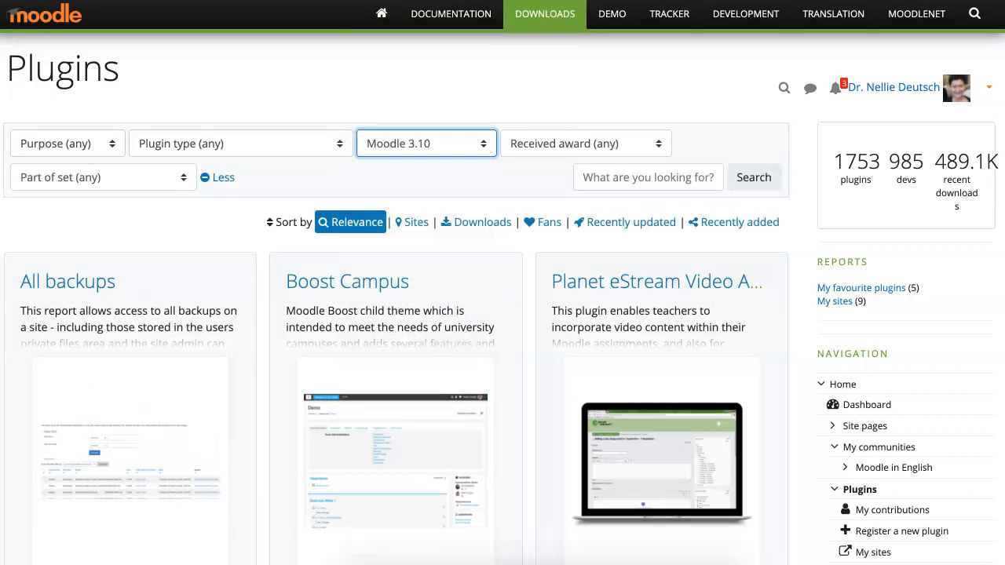
type("T")
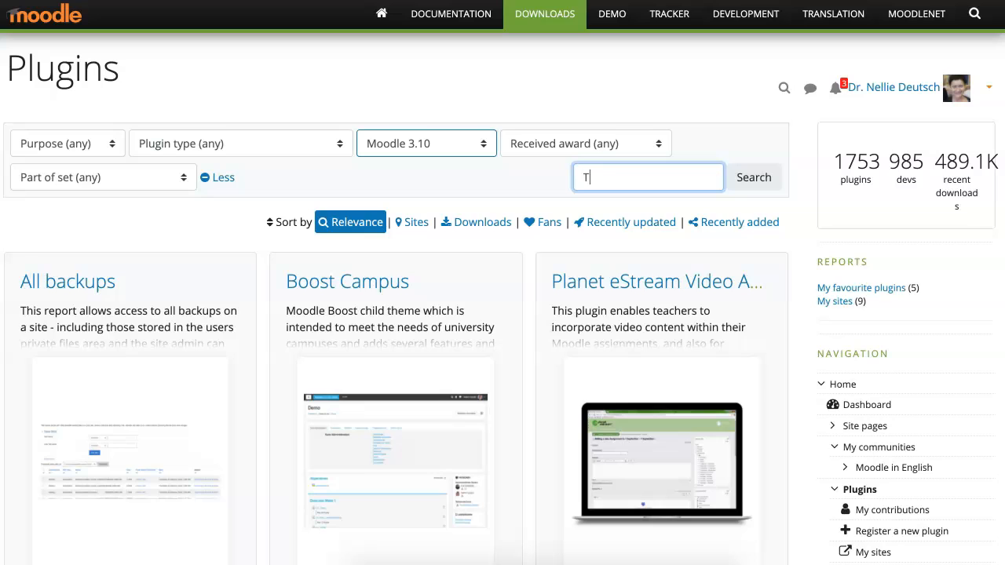
type("MSTeams")
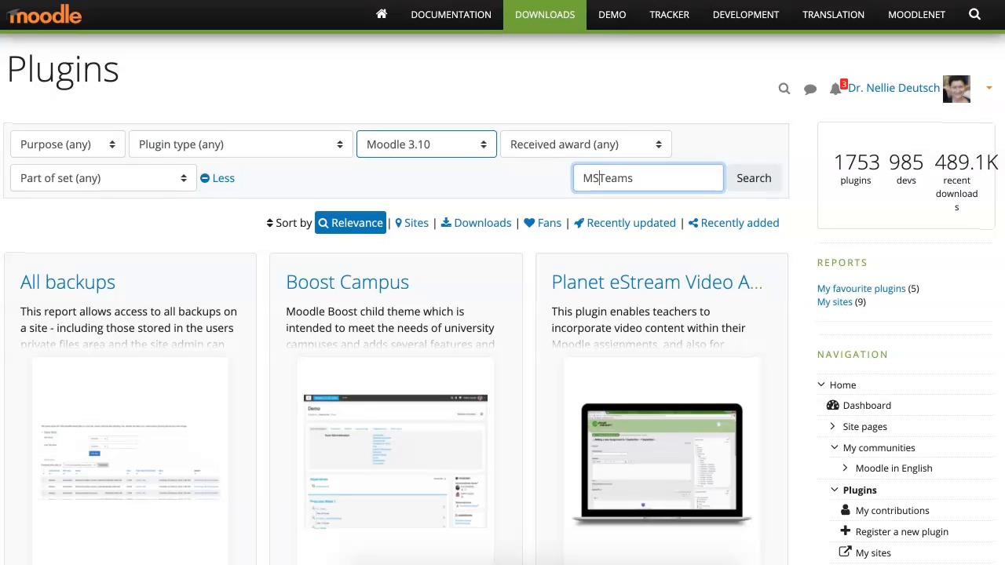
left_click(752, 178)
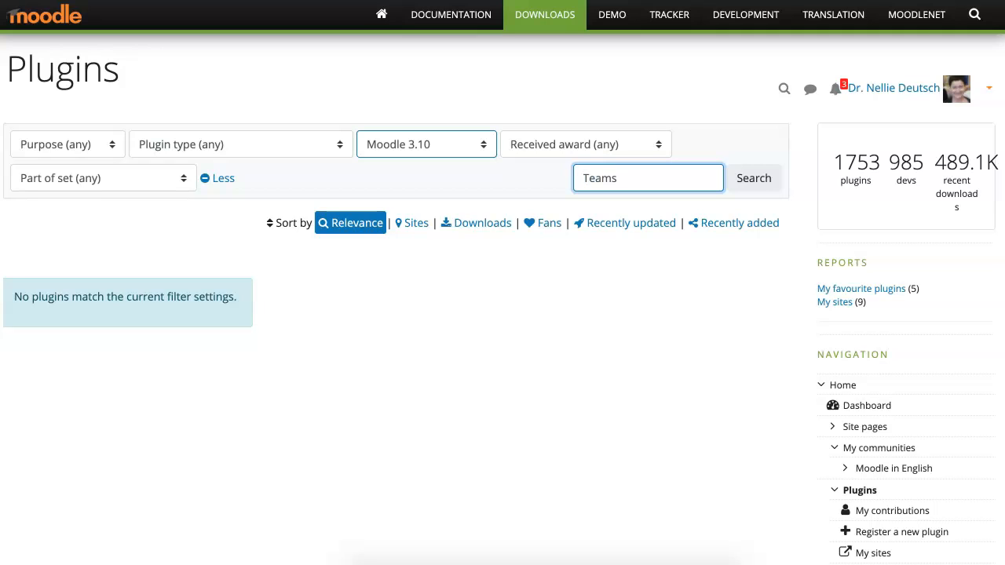
left_click(753, 177)
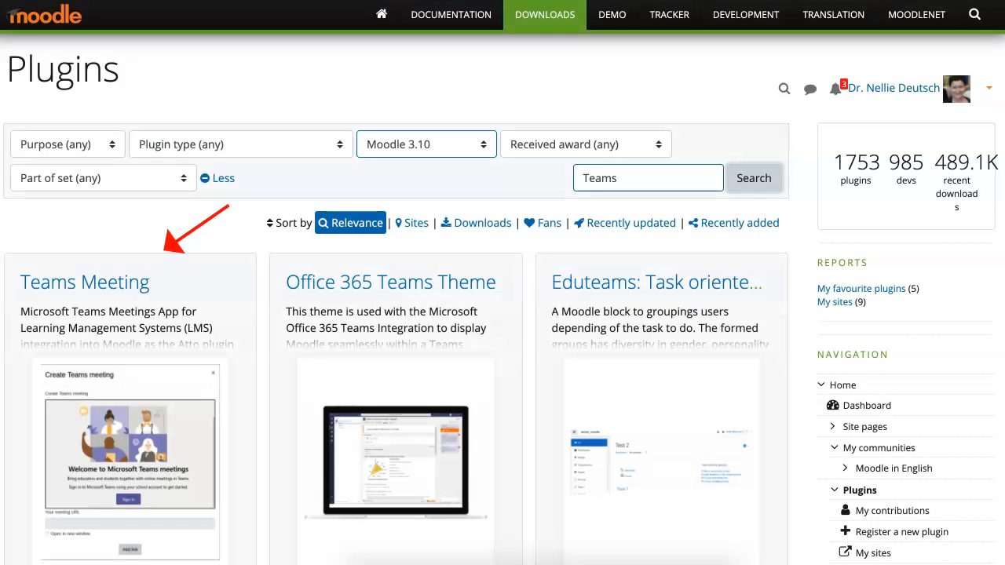
scroll("down", 3)
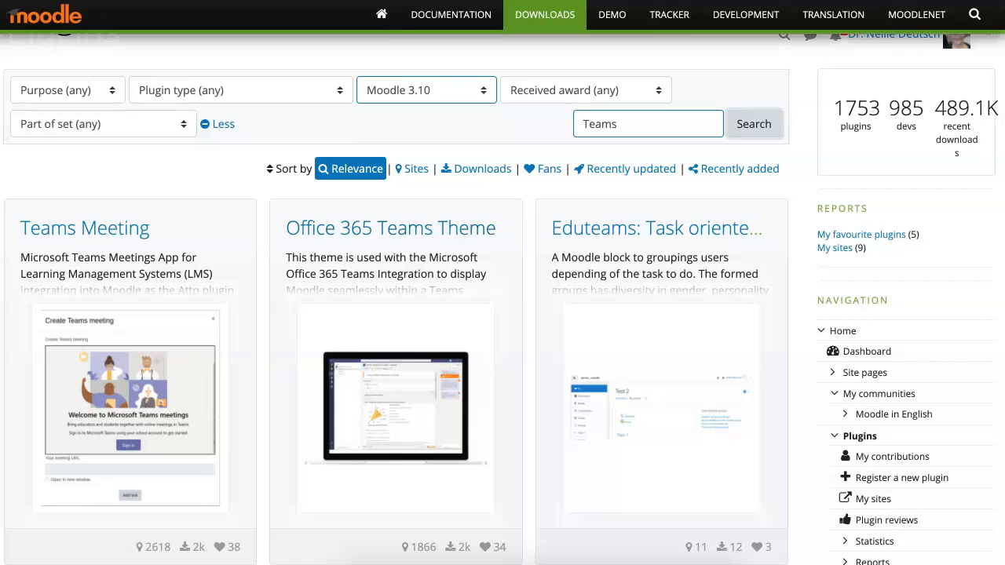
mouse_move(390, 228)
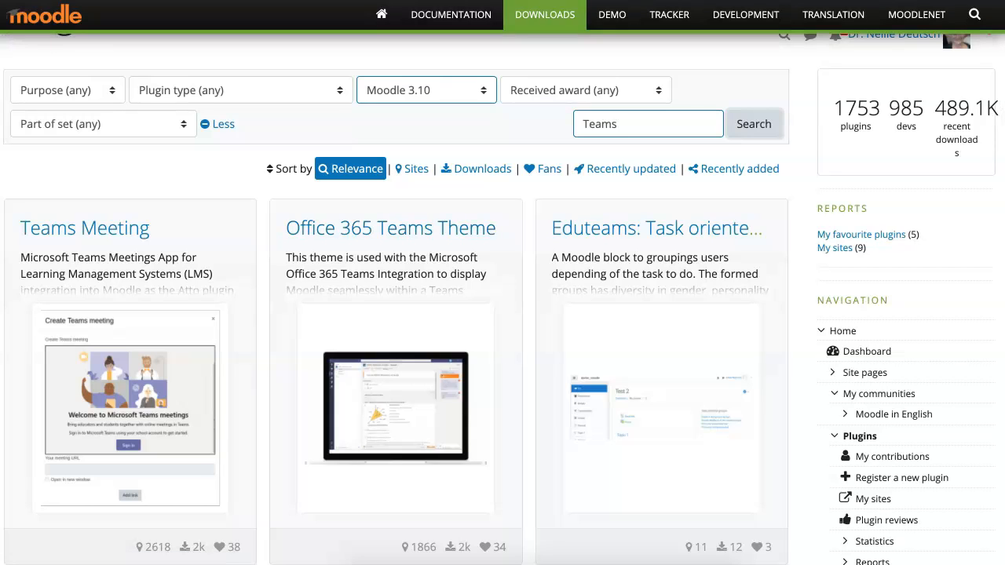
mouse_move(84, 228)
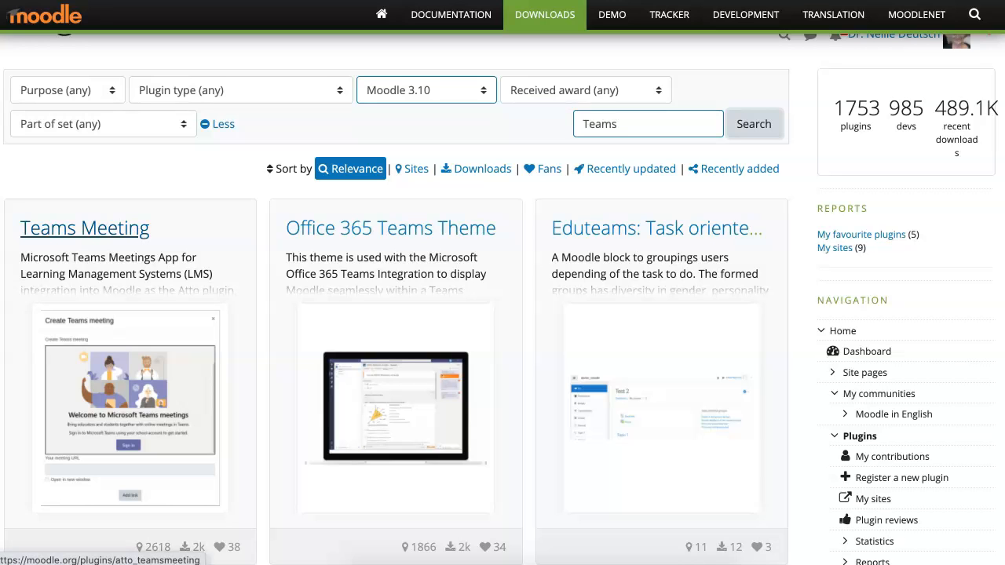
left_click(84, 228)
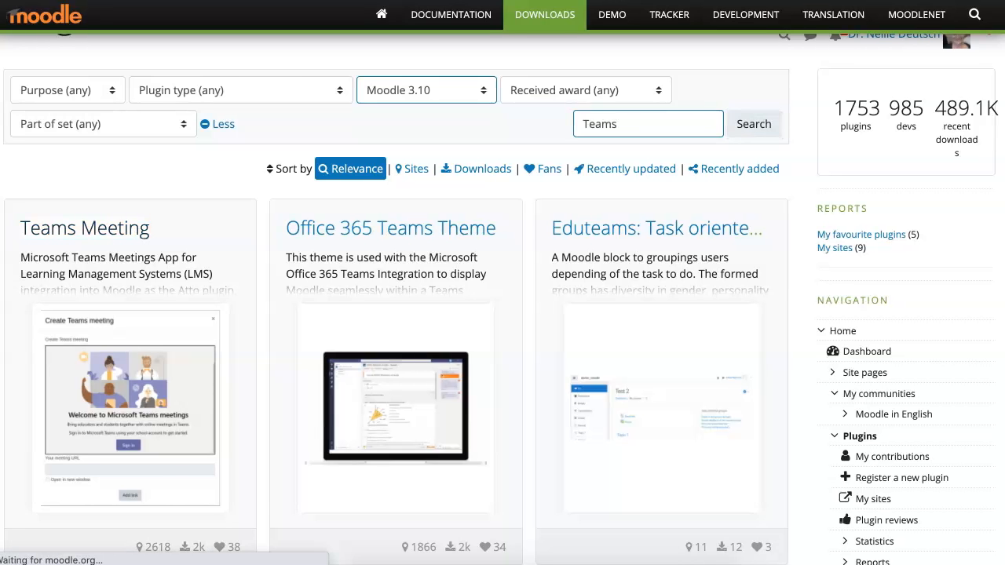
left_click(84, 228)
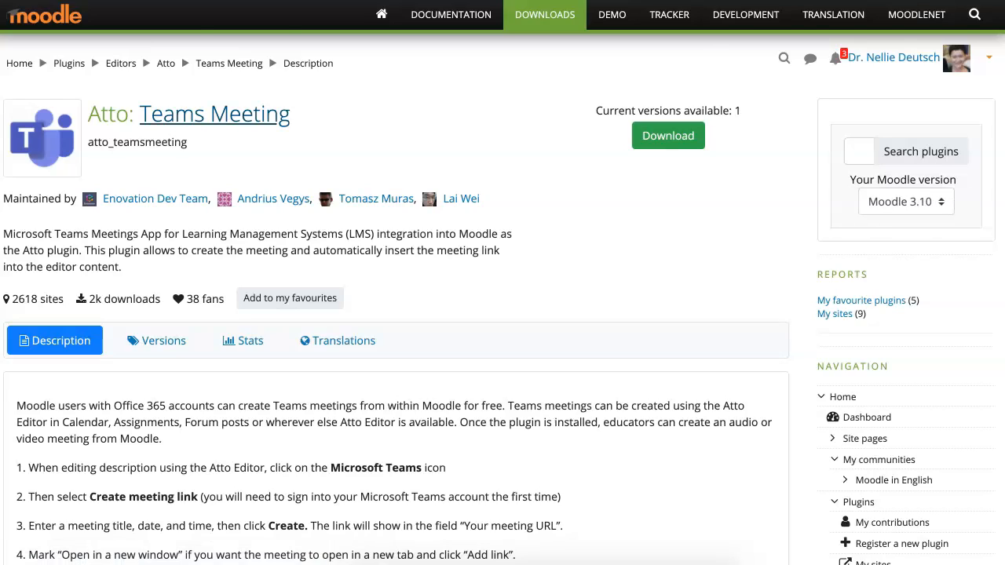
Step: Read the Atto Teams Meeting description and set the version to Moodle 3.9
scroll("down", 3)
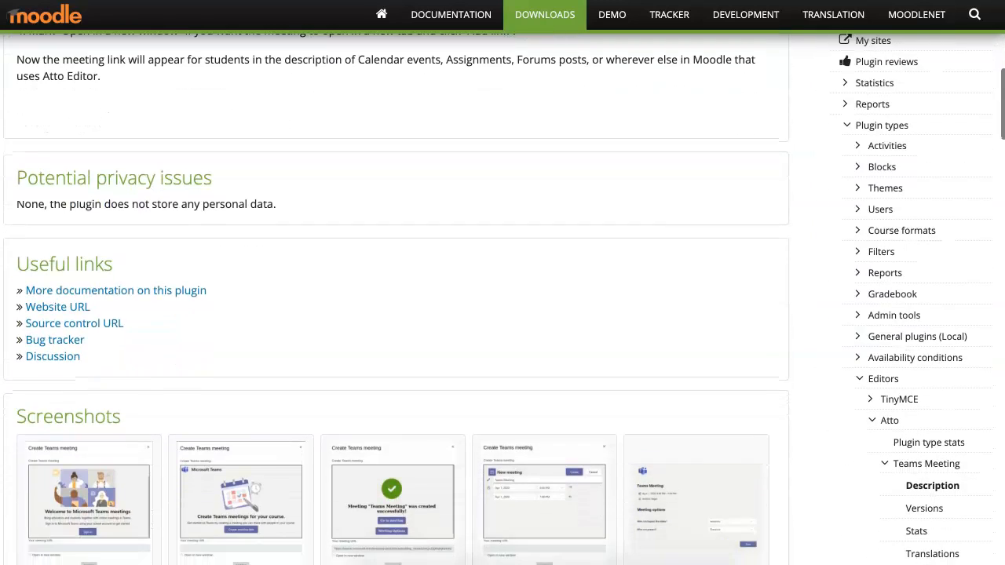
scroll("down", 3)
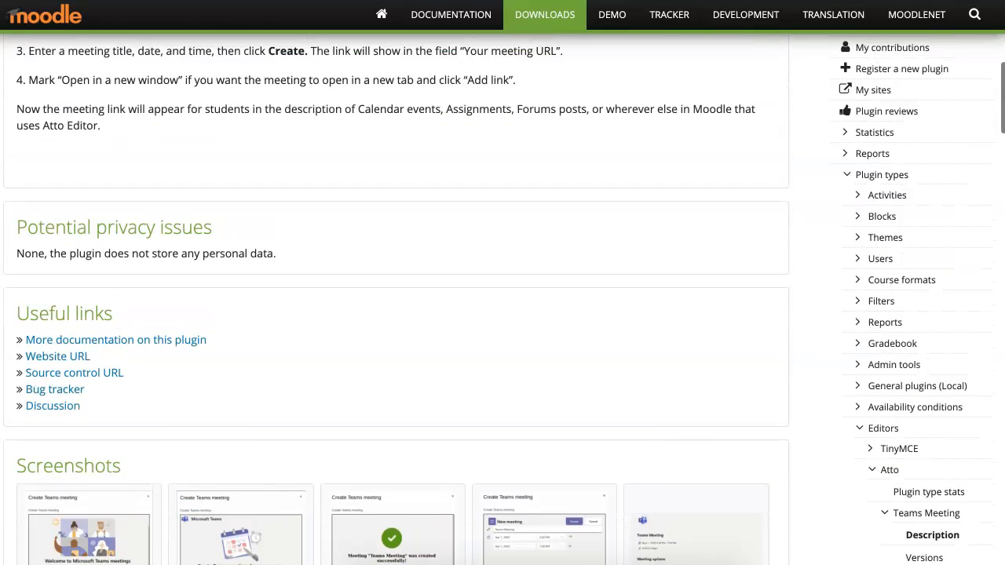
scroll("up", 3)
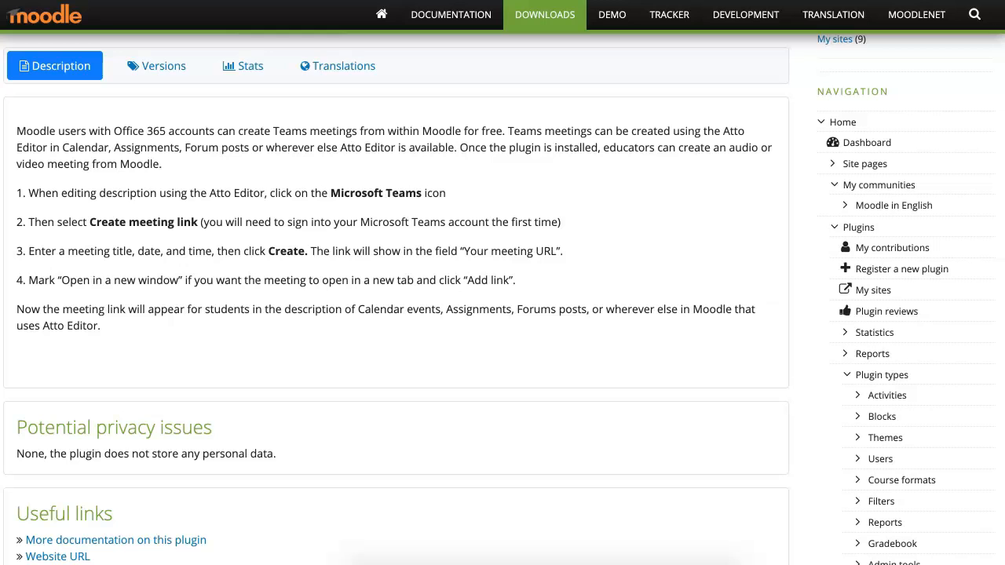
scroll("up", 3)
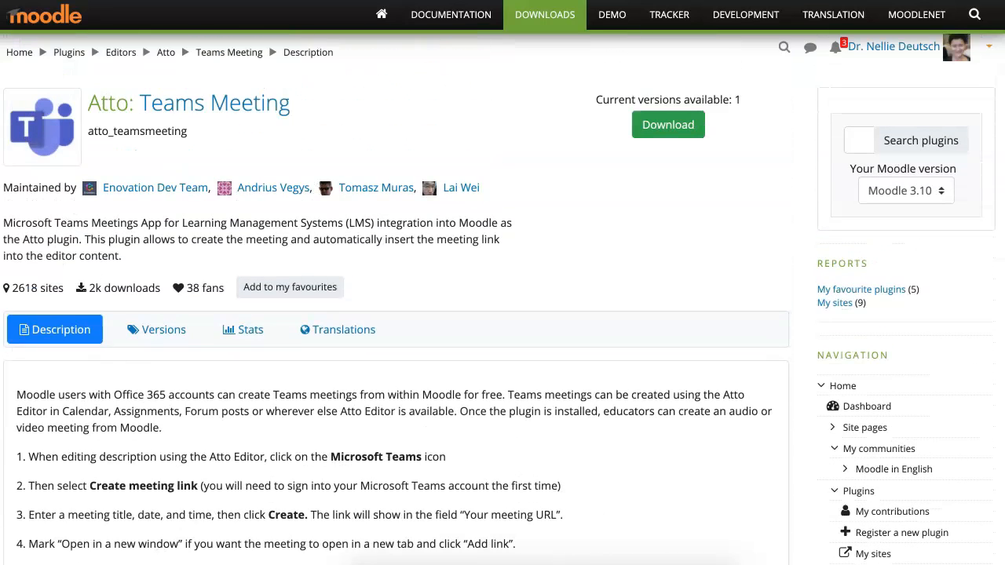
left_click(905, 190)
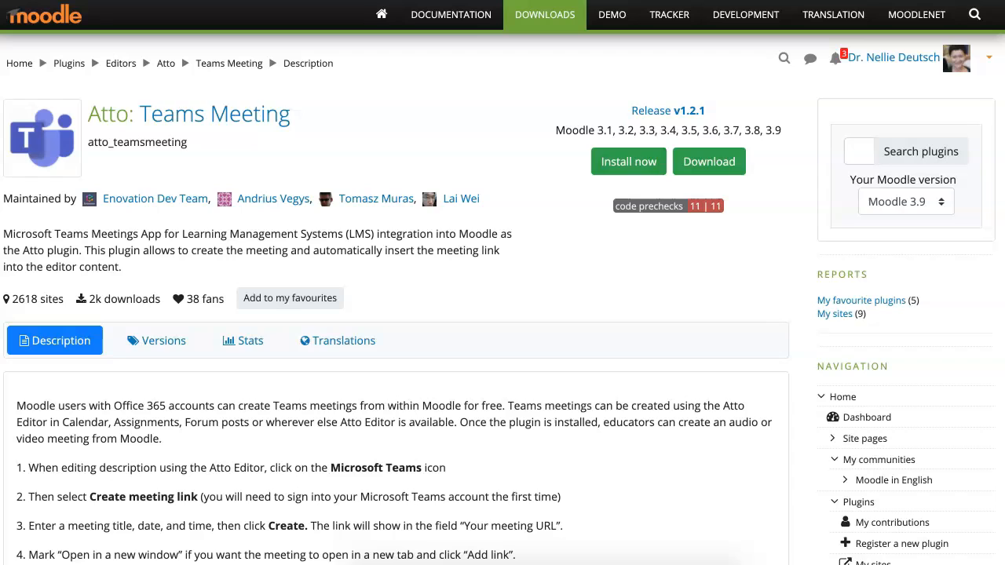
Step: Download the Teams Meeting v1.2.1 ZIP package for Moodle 3.9
left_click(708, 161)
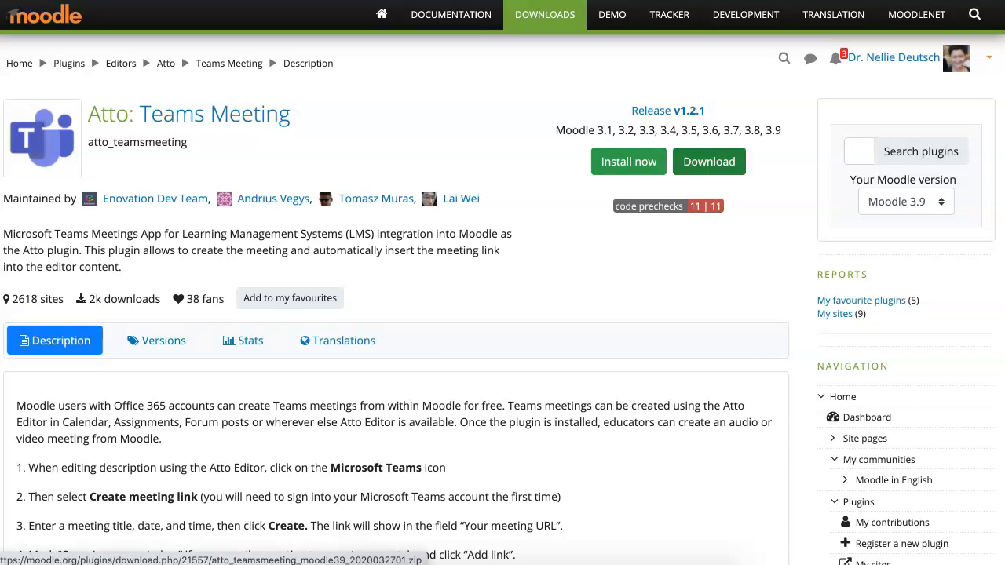
left_click(708, 161)
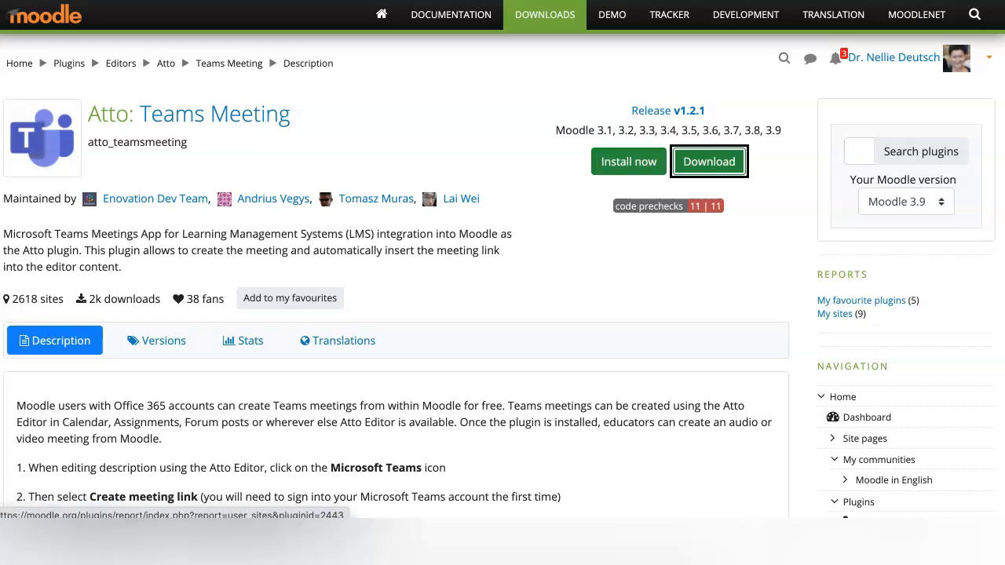
Step: Review the registered sites list shown by Install now
left_click(834, 157)
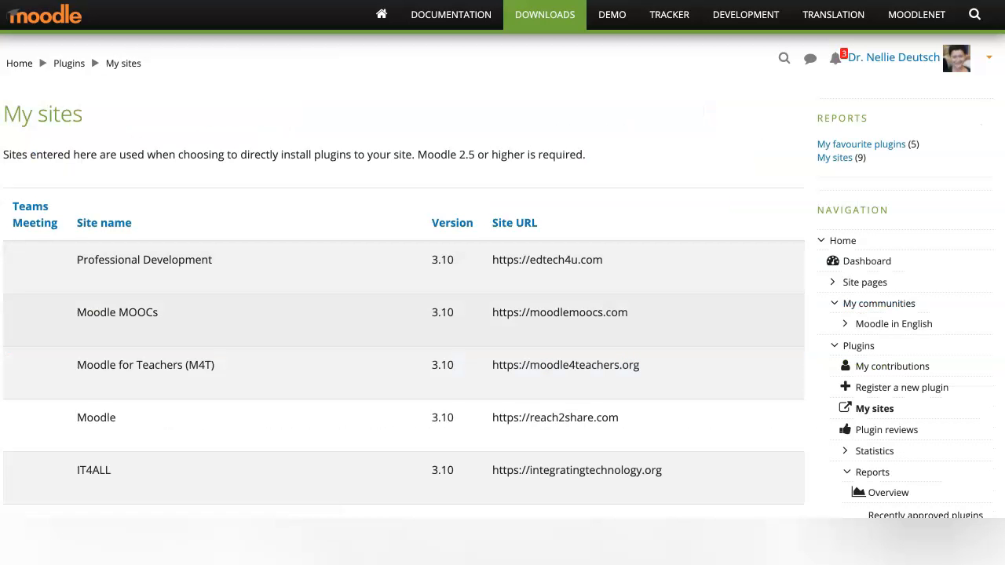
scroll("down", 3)
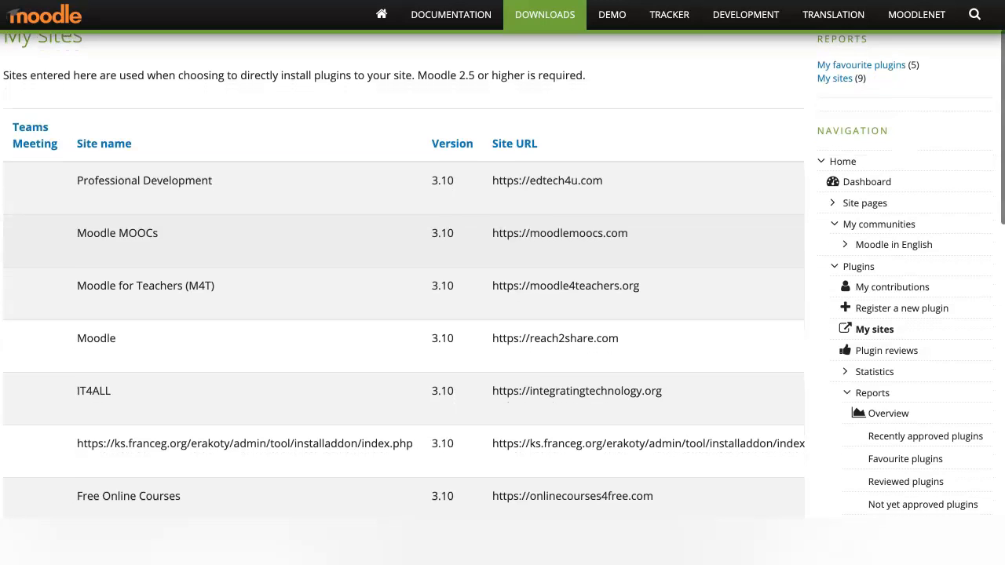
scroll("down", 3)
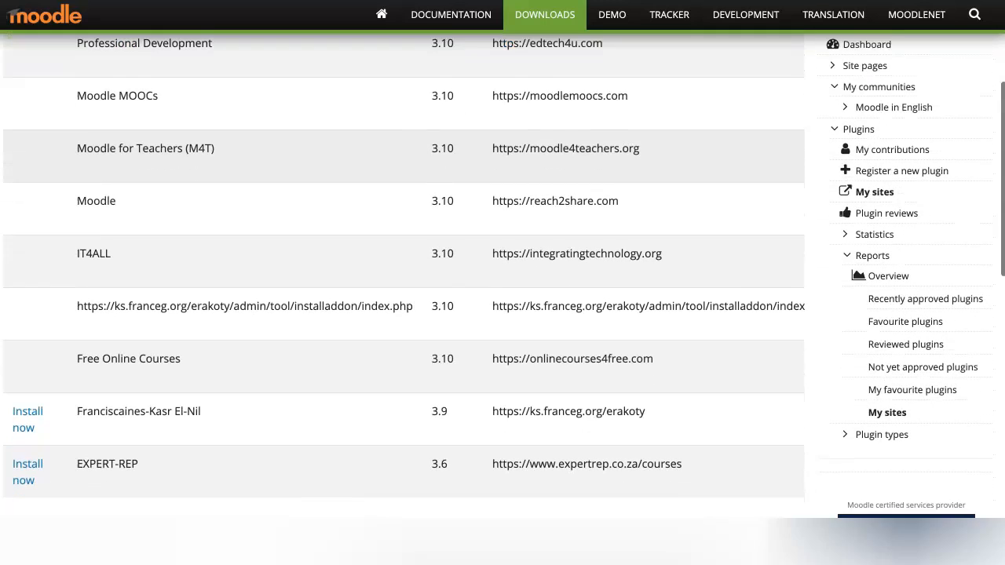
scroll("down", 3)
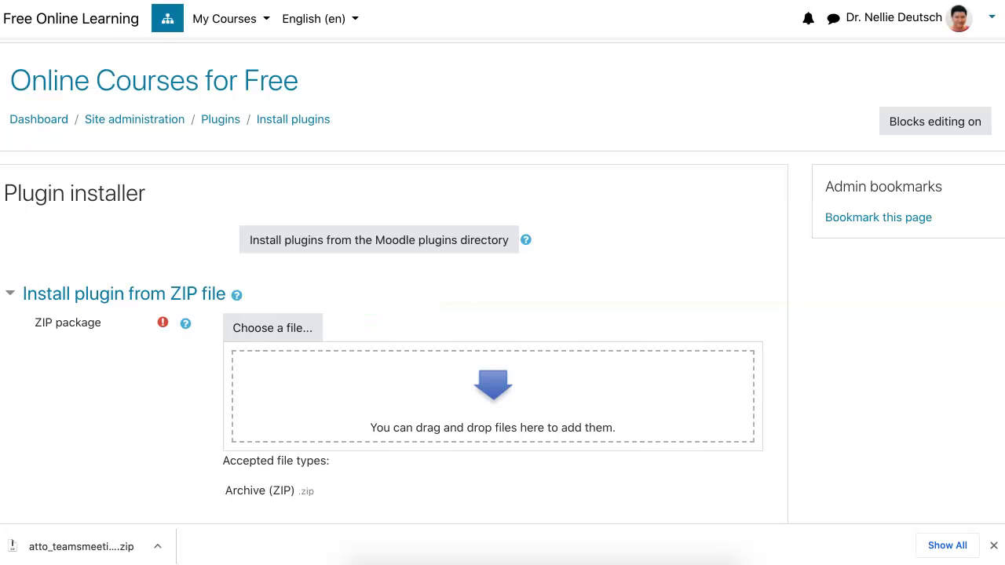
Step: Upload the atto_teamsmeeting ZIP and install the plugin from it
left_click(271, 327)
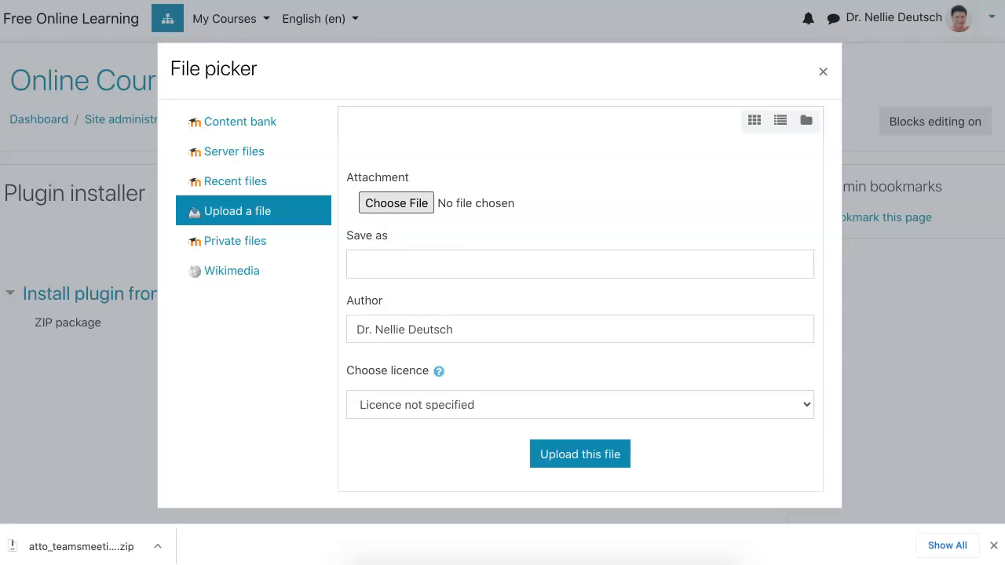
left_click(395, 202)
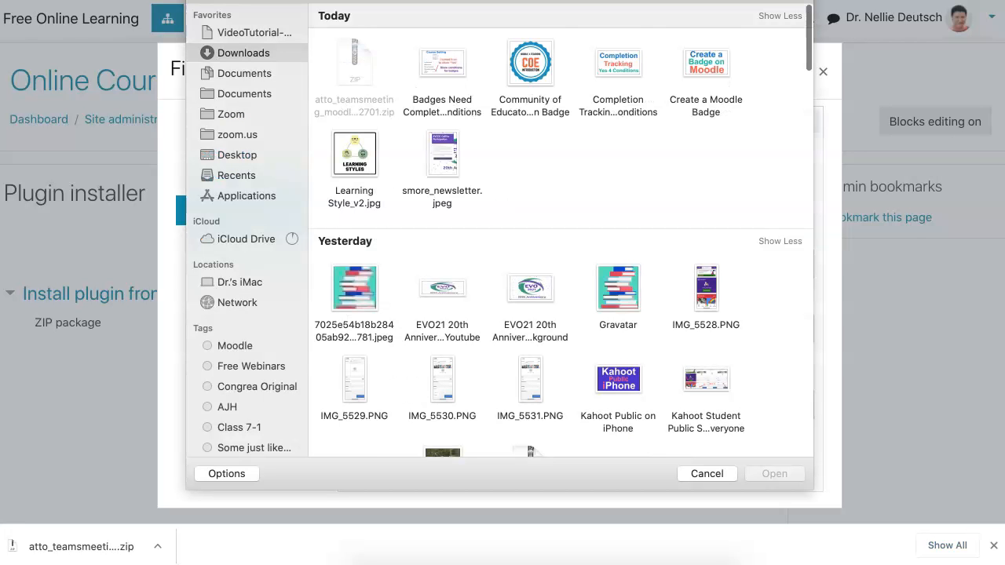
left_click(354, 63)
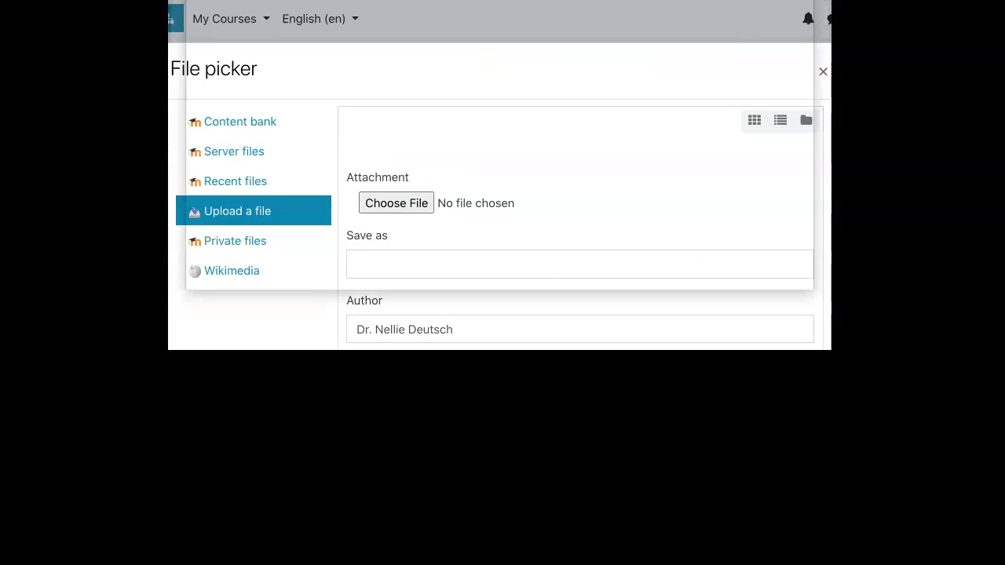
left_click(395, 203)
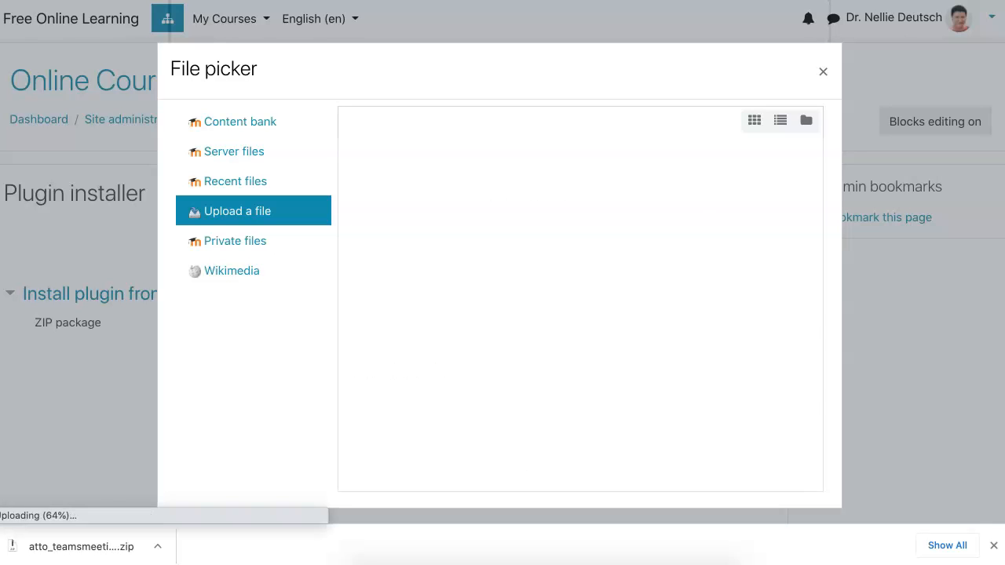
left_click(822, 71)
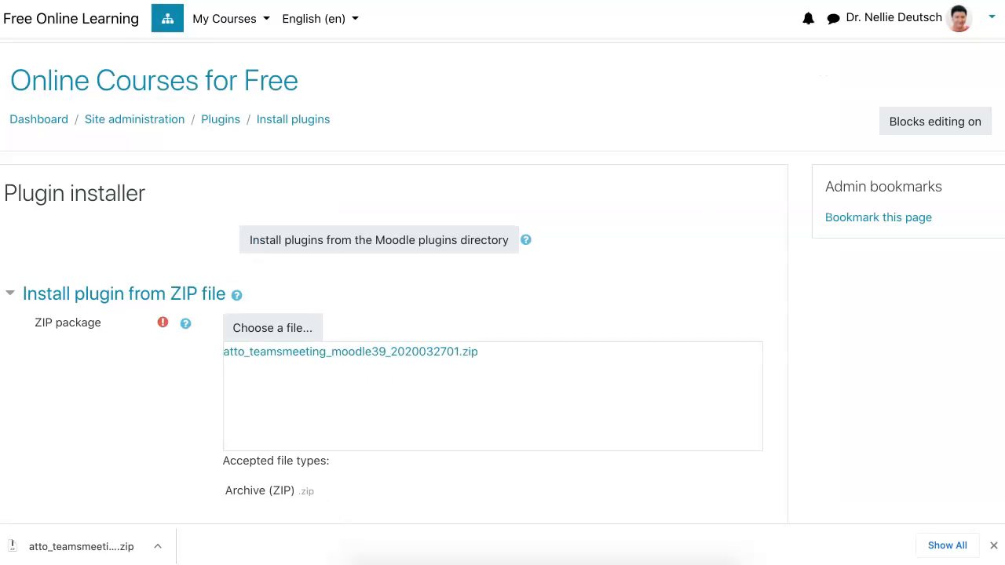
scroll("down", 3)
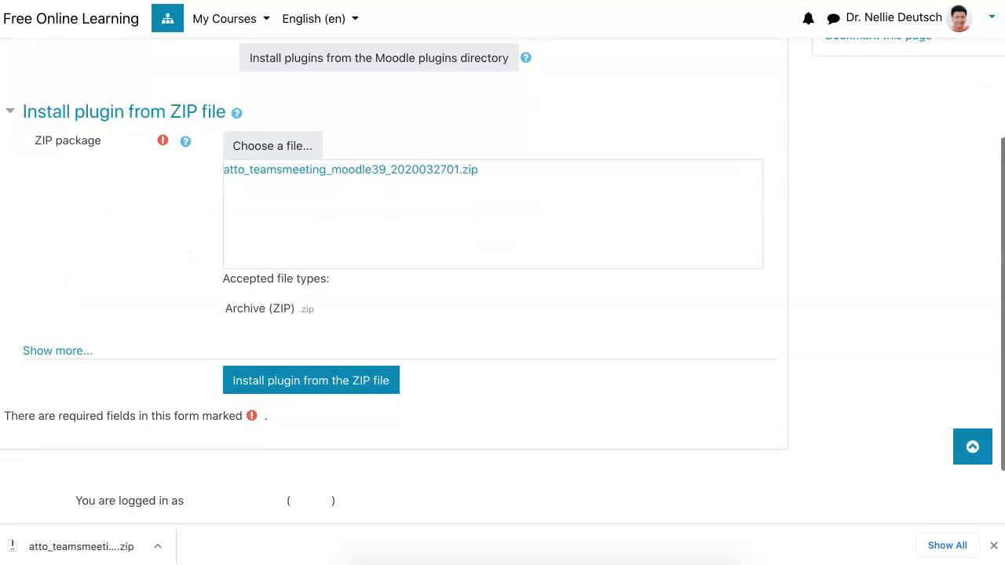
scroll("down", 3)
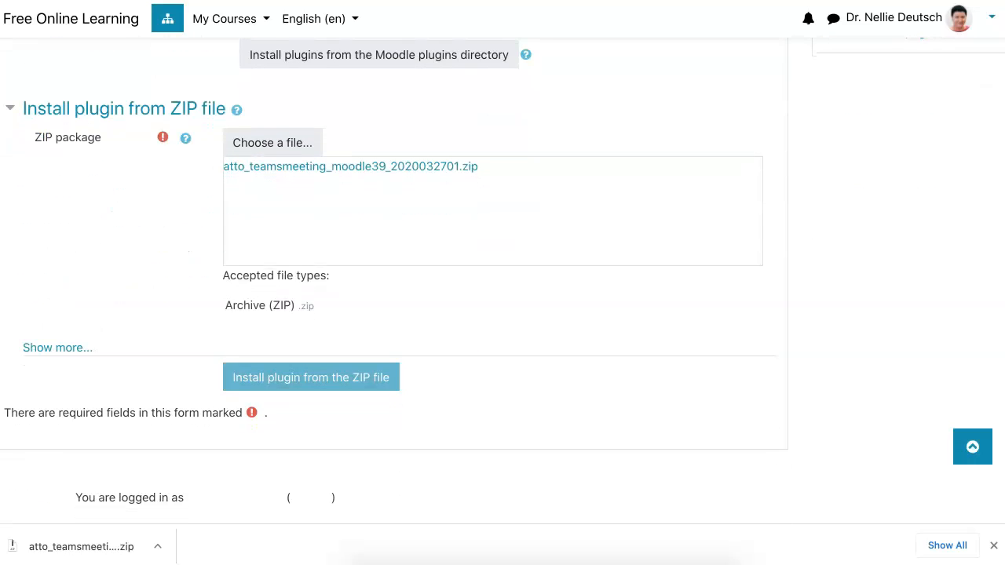
left_click(310, 377)
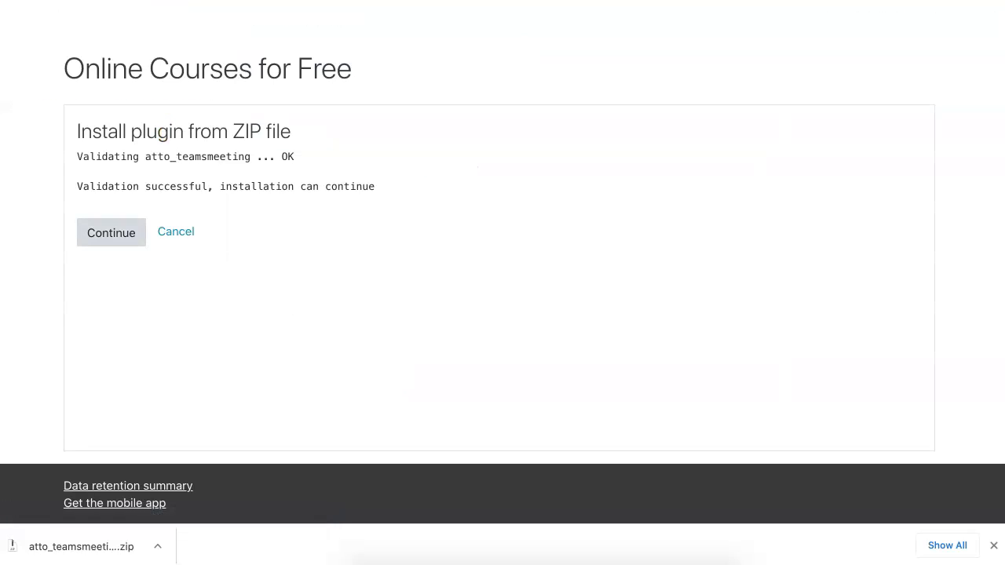
Step: Continue past validation and the server environment checks to the Plugins check page
left_click(111, 233)
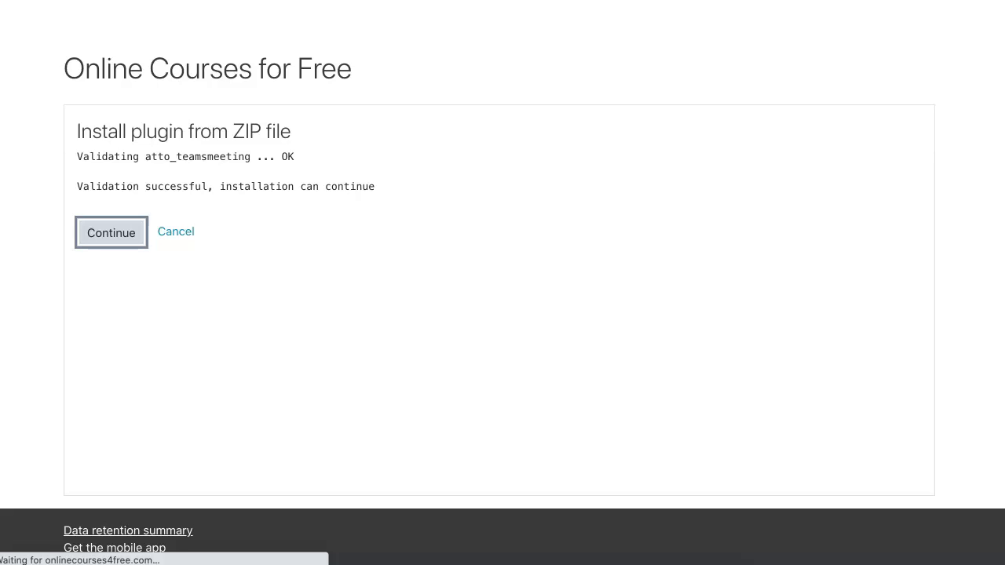
left_click(111, 233)
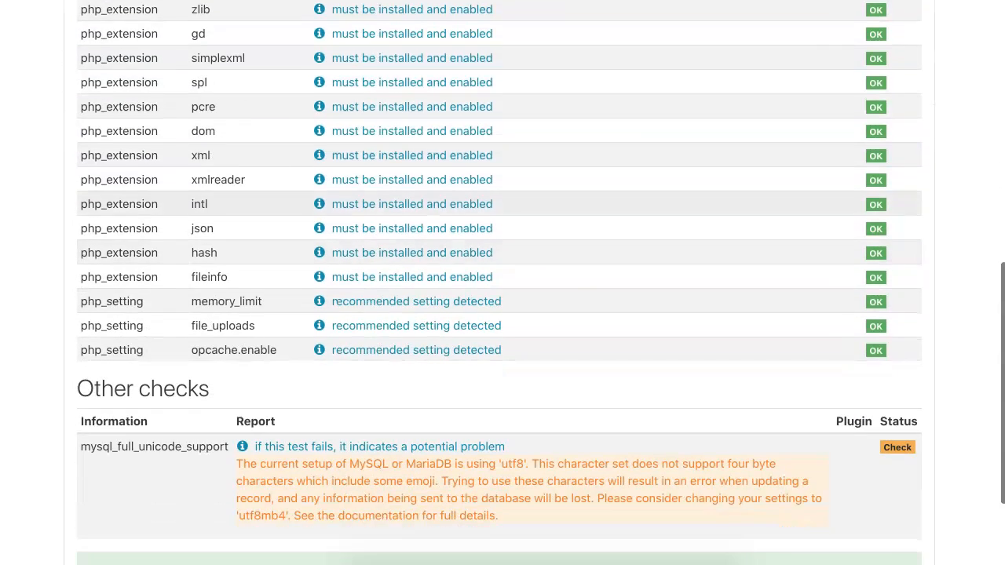
scroll("down", 3)
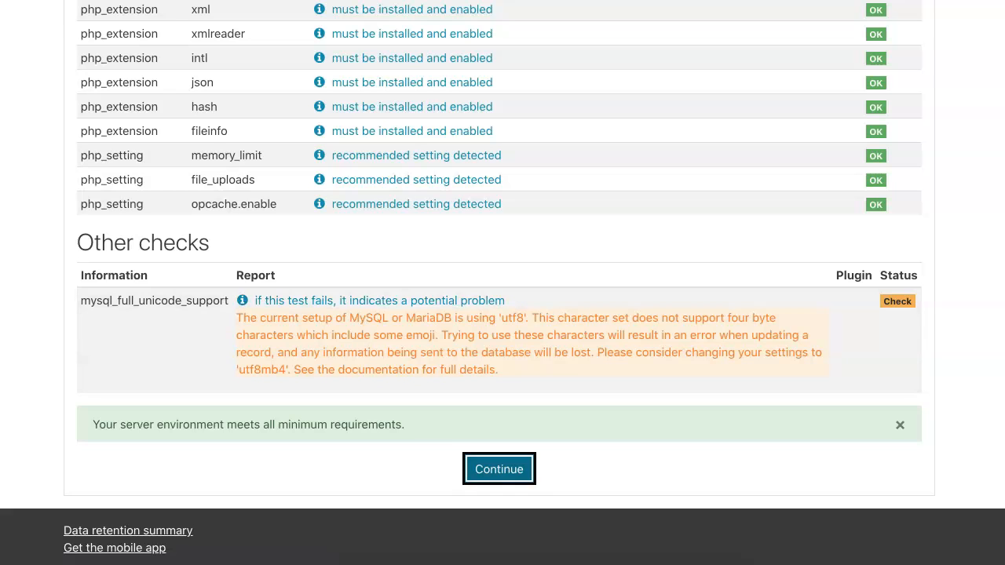
left_click(499, 469)
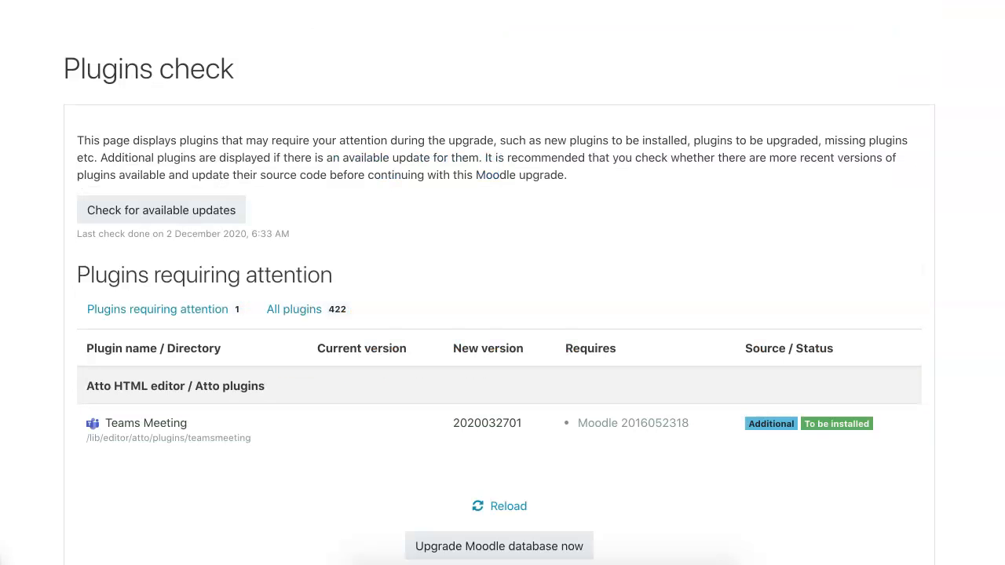
Step: Upgrade the database to install Teams Meeting and save its default Meetings App URL
left_click(499, 546)
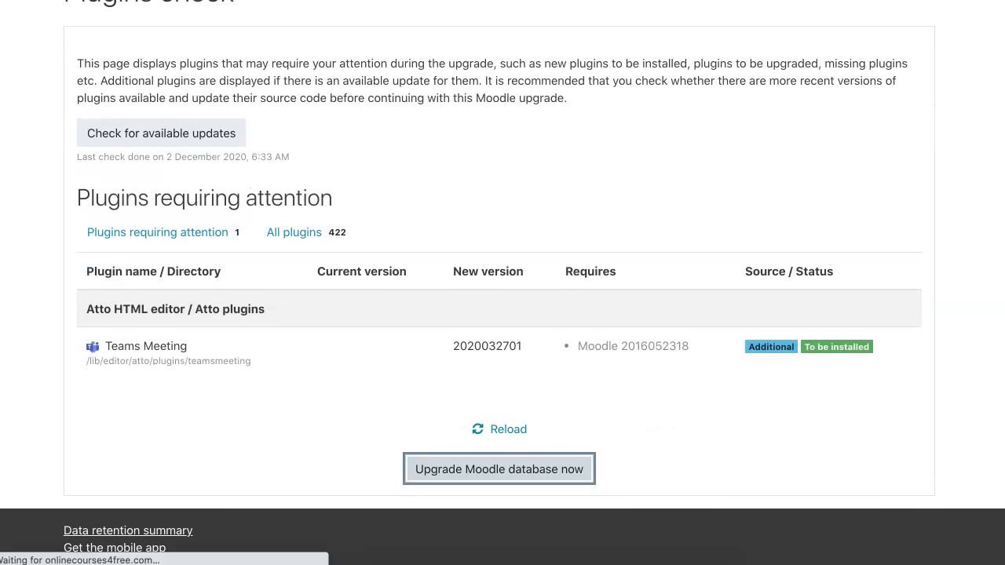
left_click(499, 468)
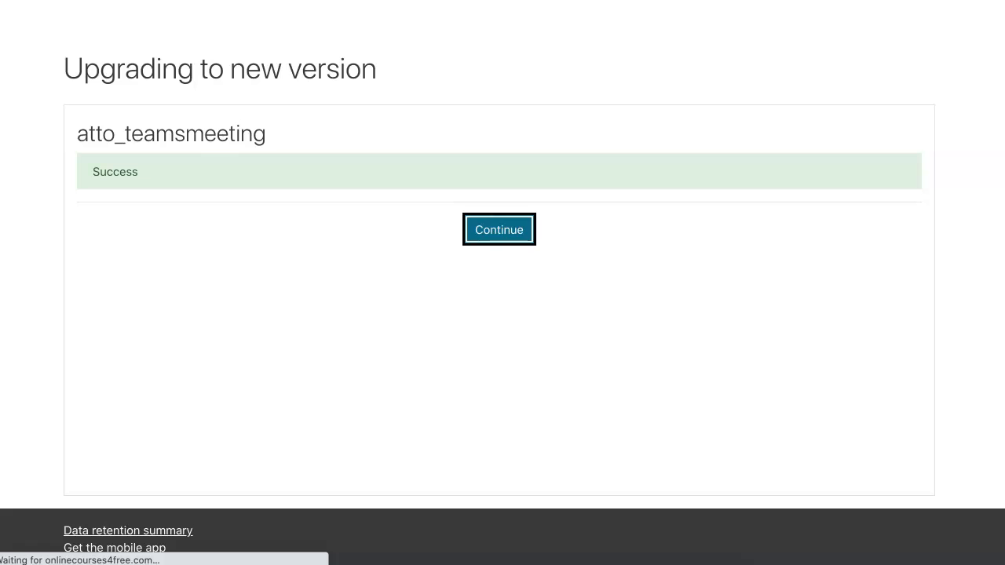
left_click(500, 229)
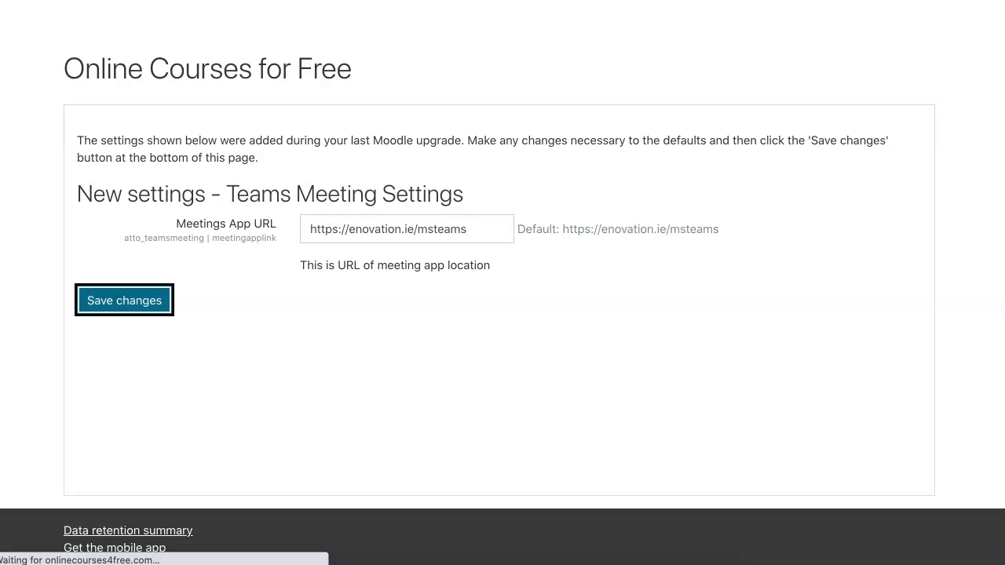
left_click(123, 299)
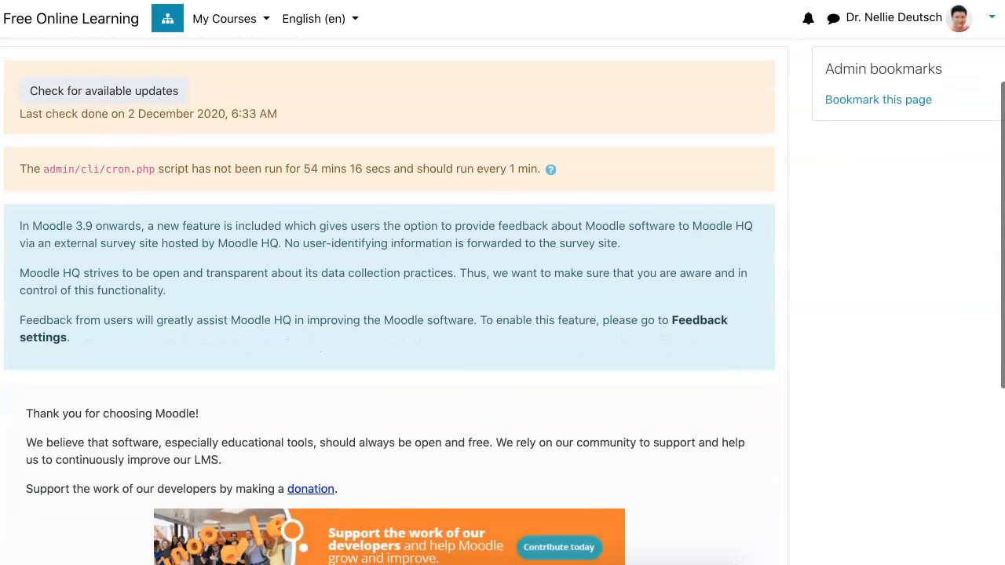
Step: Open the Testing course page from My courses
scroll("up", 3)
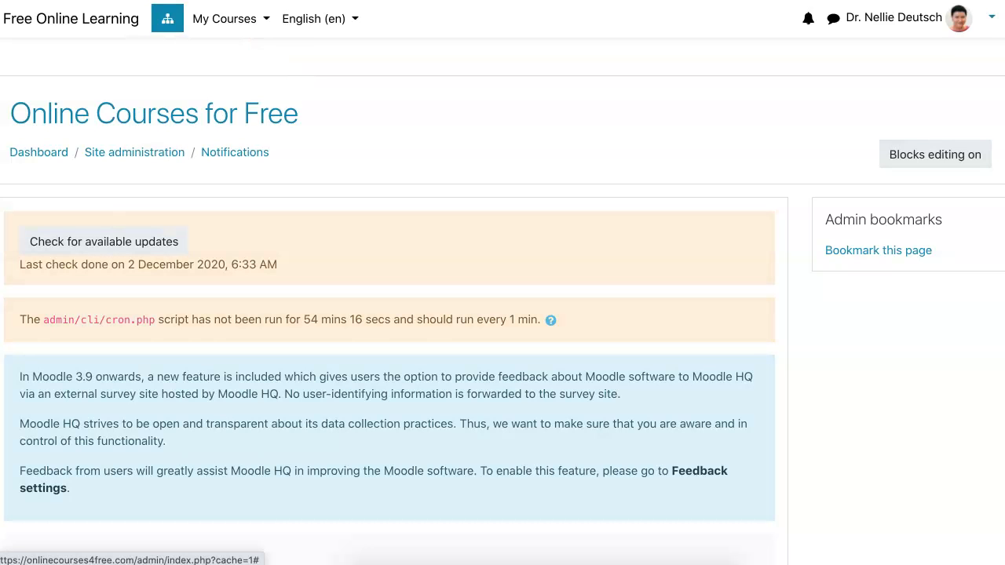
left_click(224, 18)
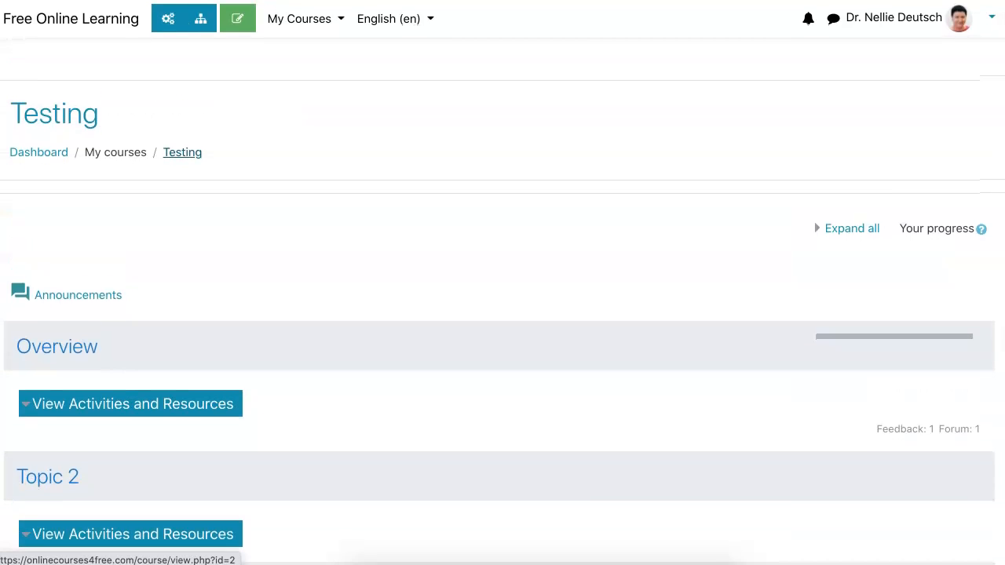
mouse_move(182, 153)
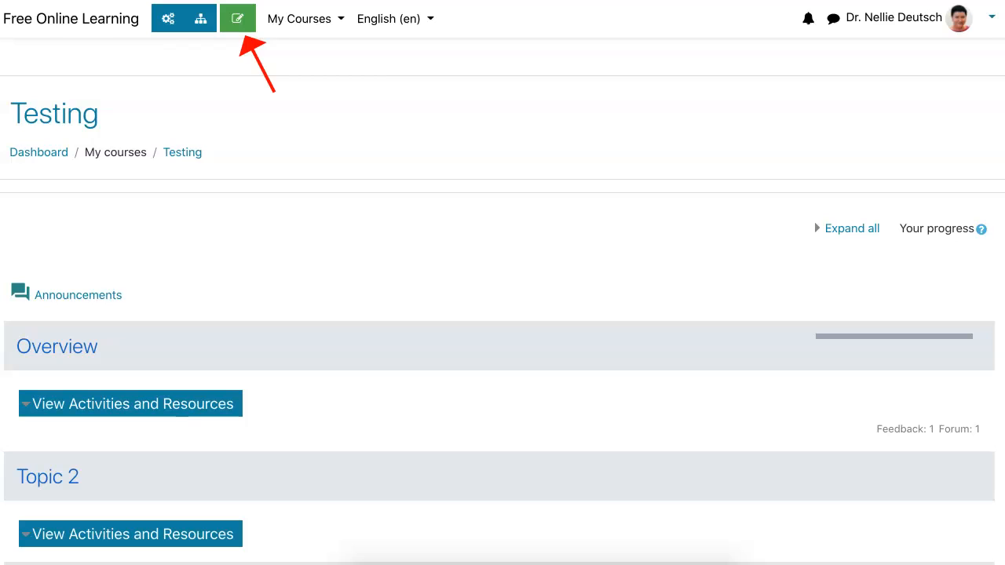
Step: Turn editing on for Testing and preview the Resources tab of the activity chooser
left_click(237, 18)
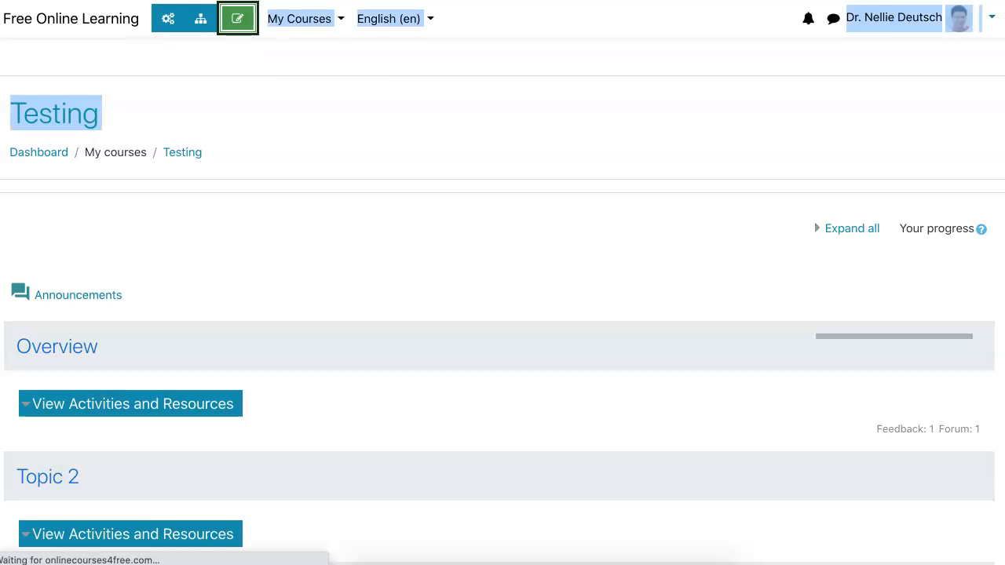
left_click(237, 18)
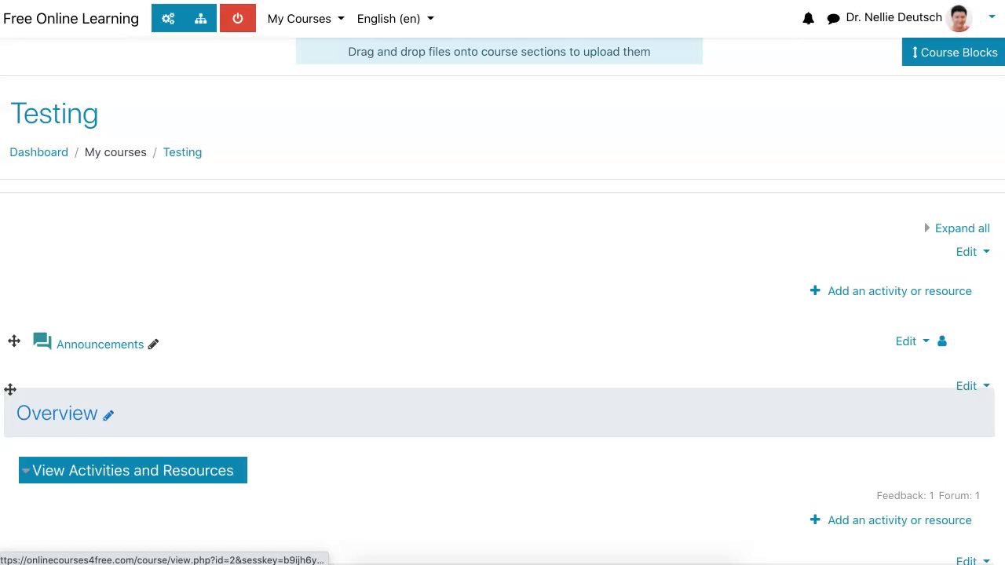
scroll("down", 3)
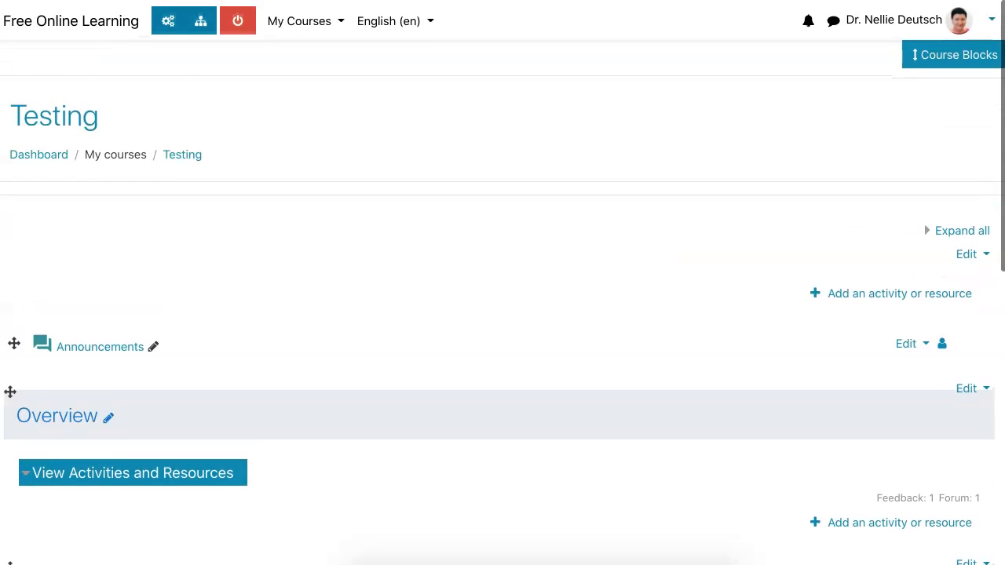
scroll("down", 3)
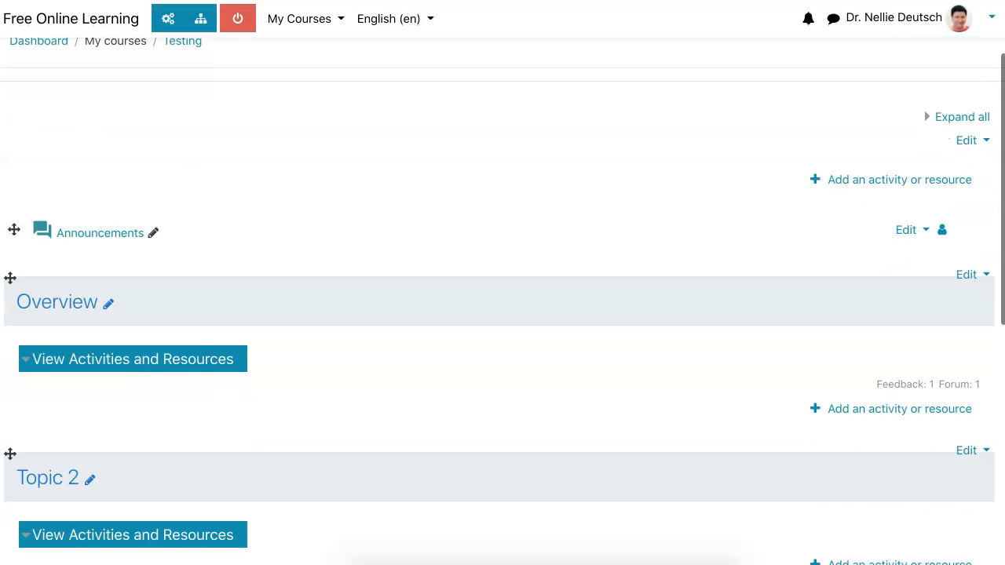
left_click(899, 179)
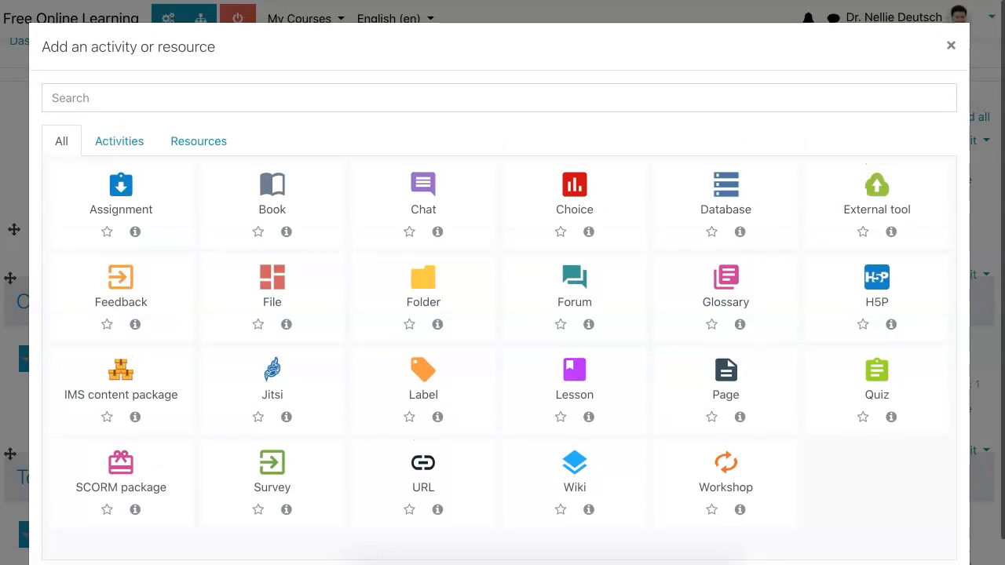
left_click(198, 141)
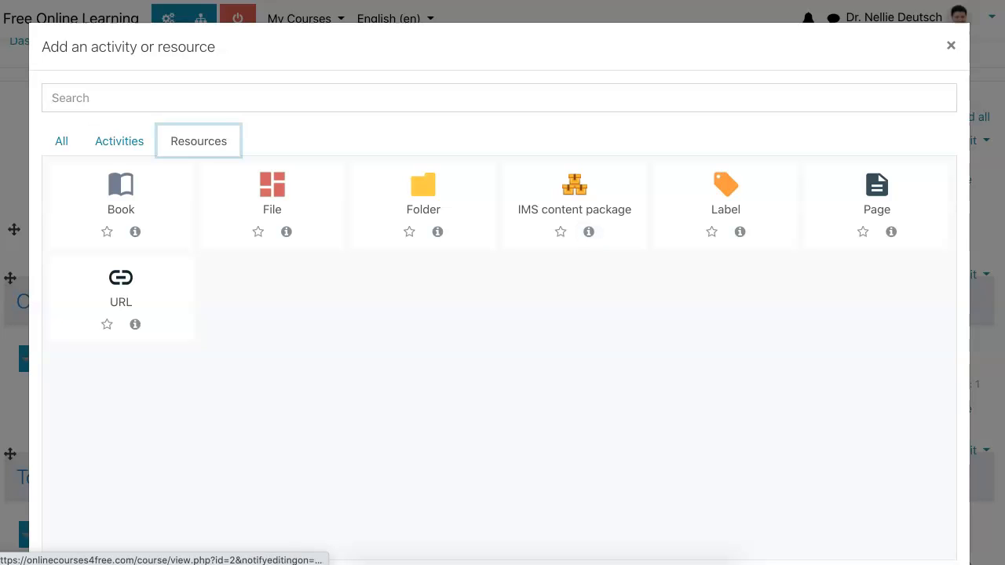
left_click(950, 45)
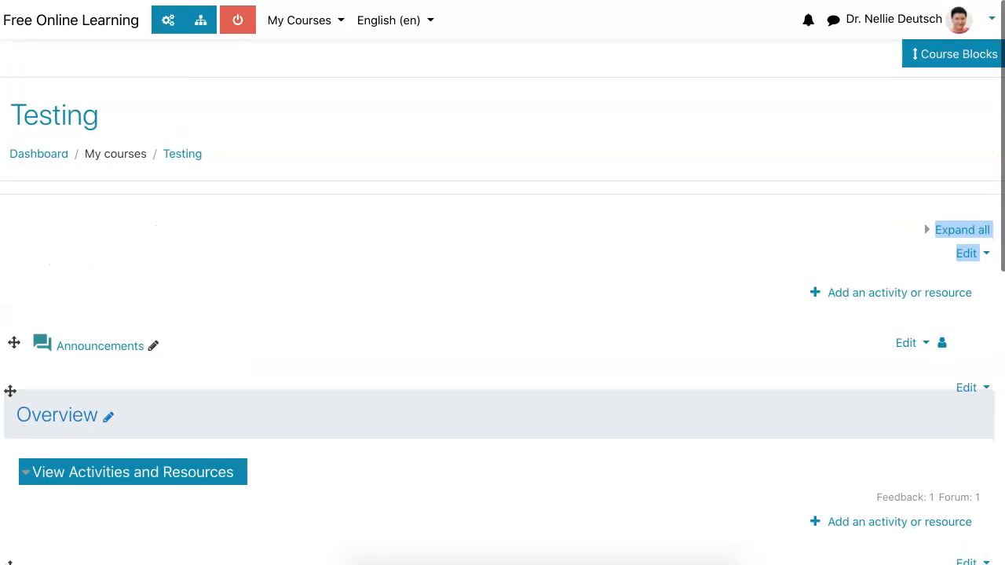
Step: Search the site administration settings for 'Editor' to reach Manage editors
scroll("down", 3)
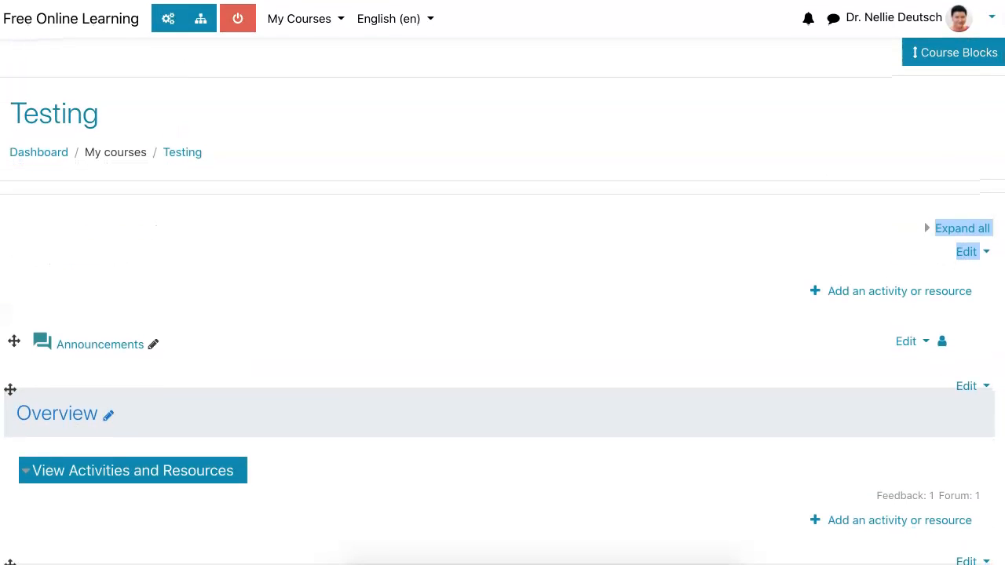
left_click(201, 18)
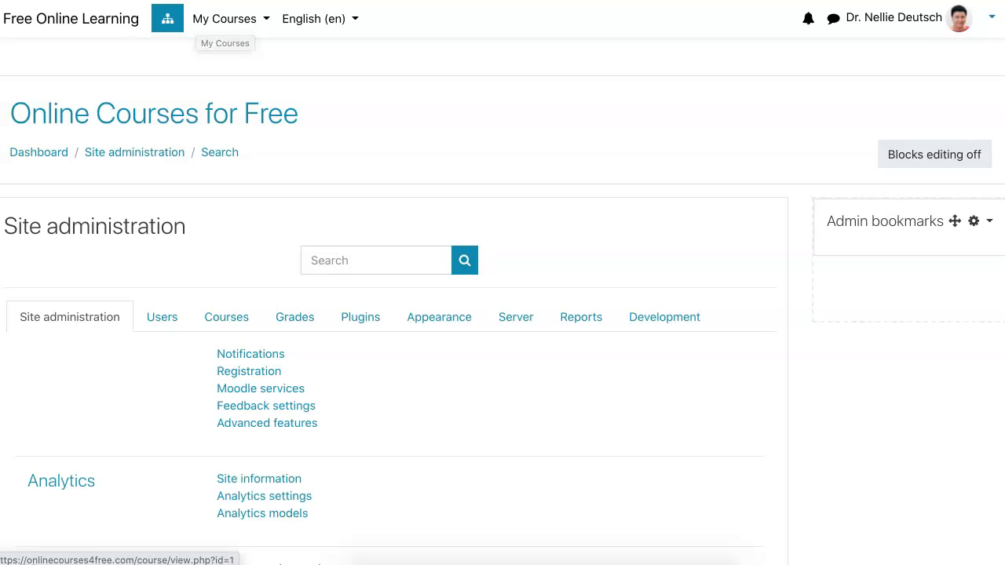
left_click(376, 259)
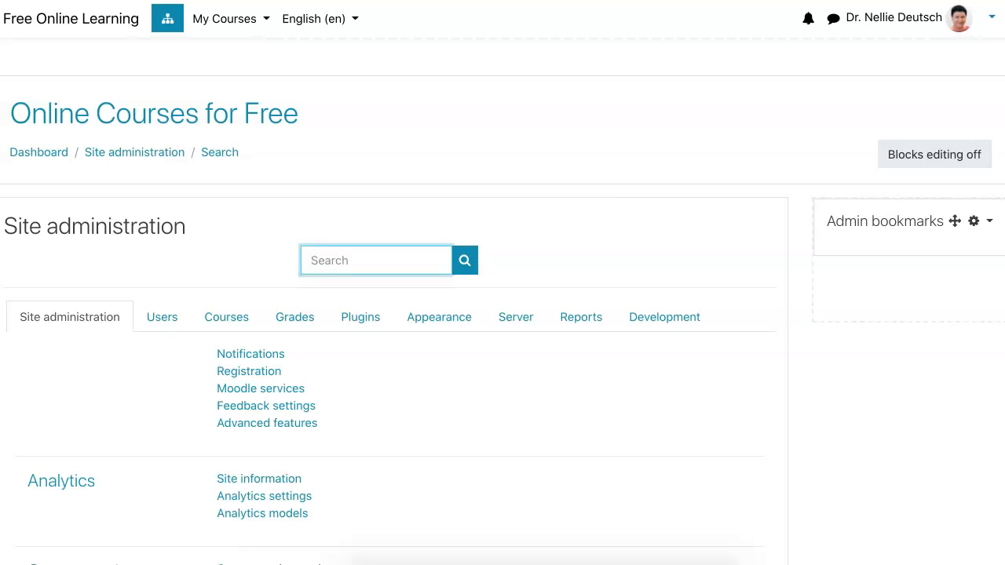
type("Editor")
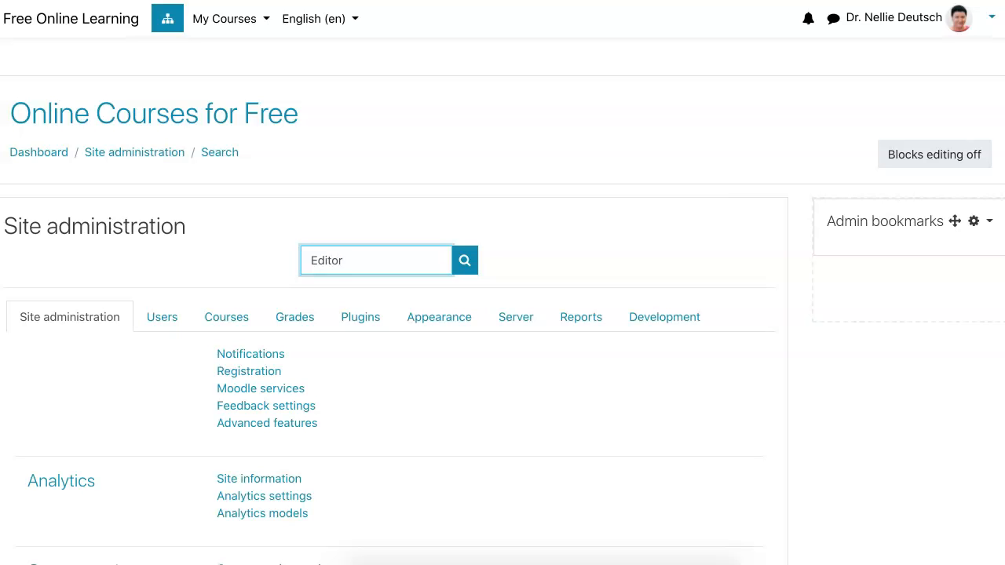
left_click(464, 260)
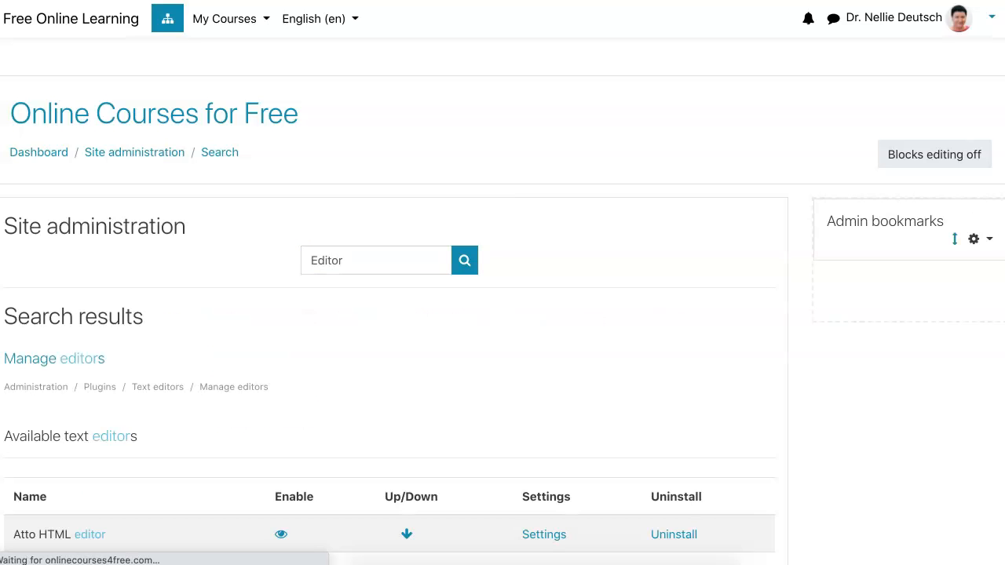
scroll("down", 3)
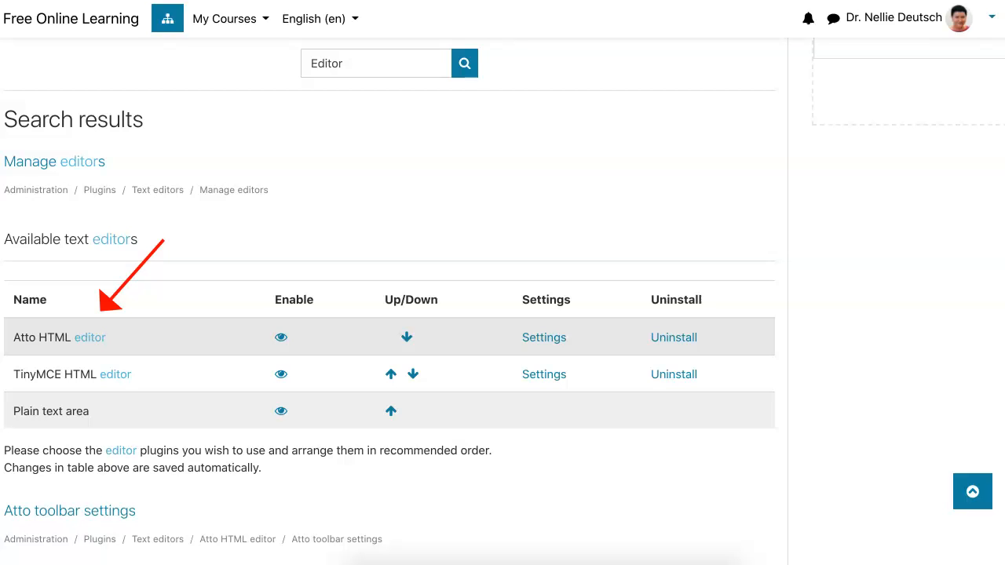
scroll("down", 3)
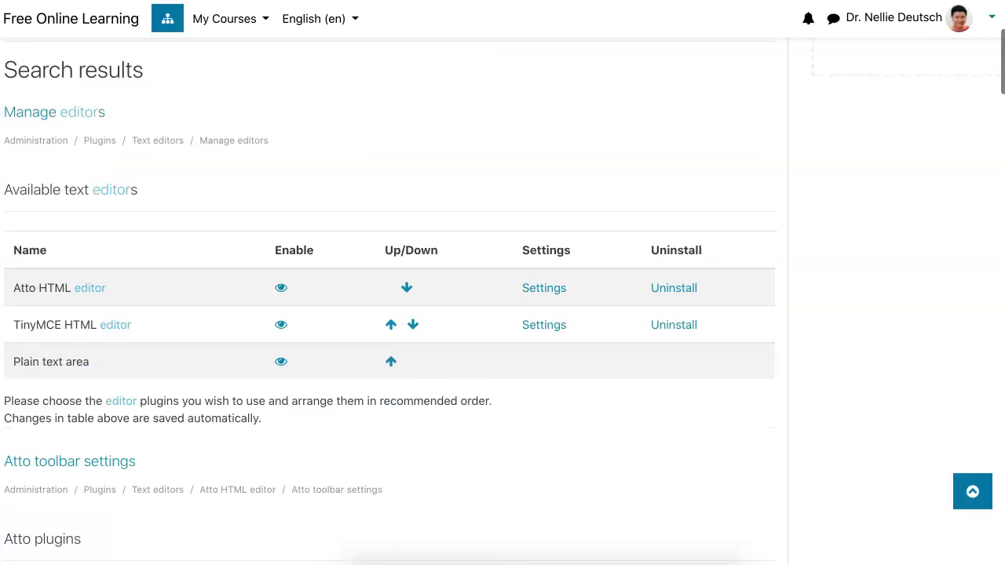
scroll("down", 3)
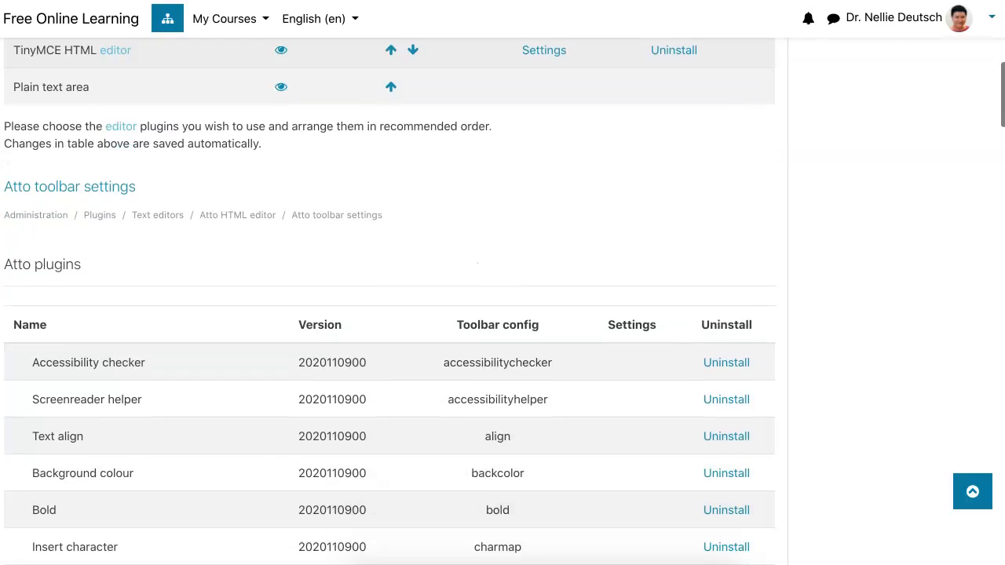
scroll("down", 3)
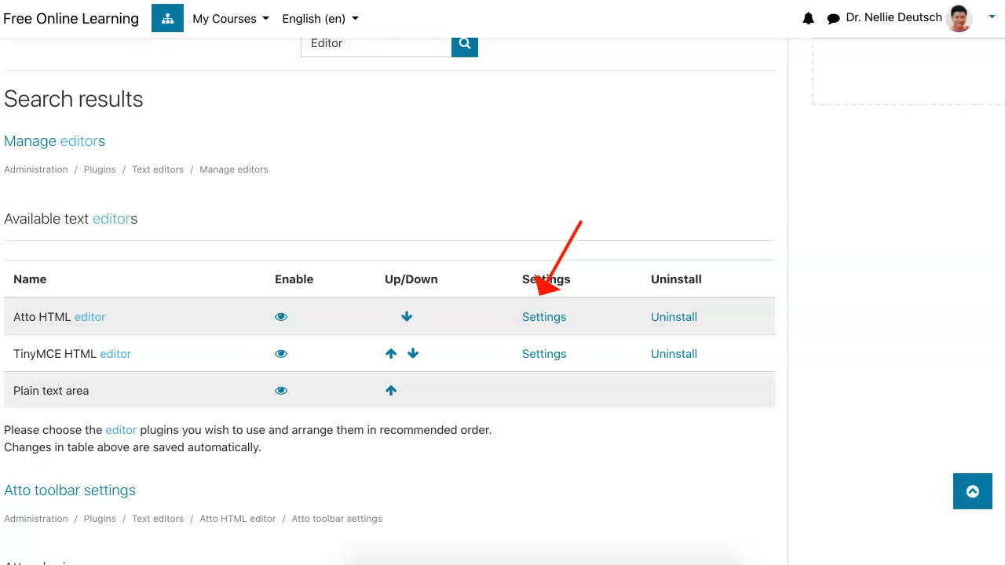
left_click(543, 317)
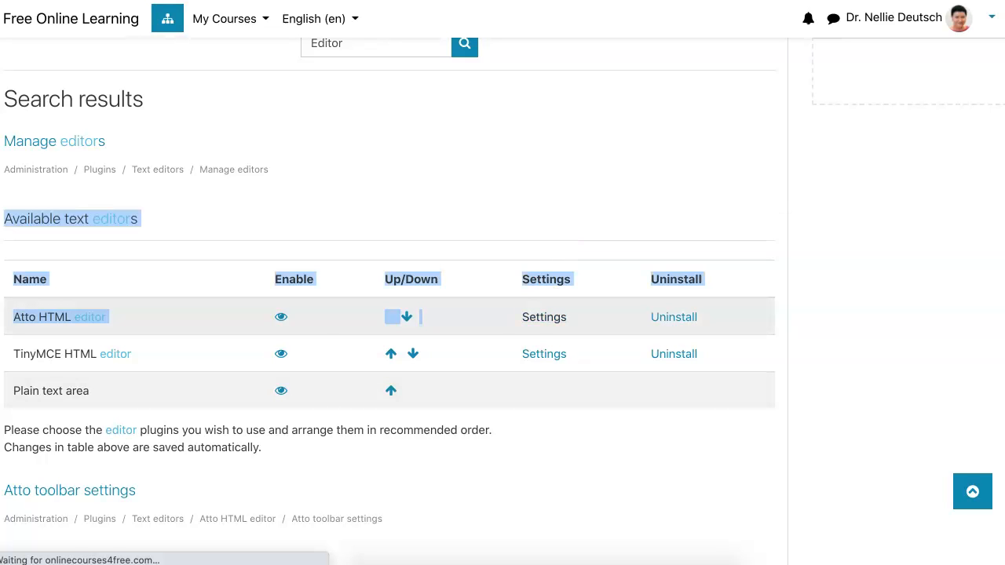
Step: Scroll the Atto toolbar settings to find teamsmeeting and the Toolbar config box
left_click(70, 490)
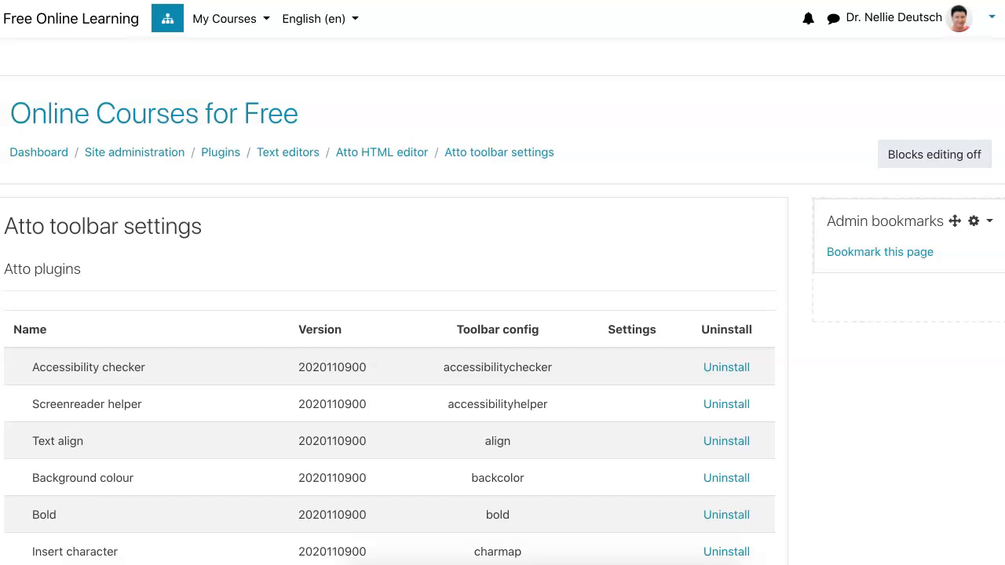
scroll("down", 3)
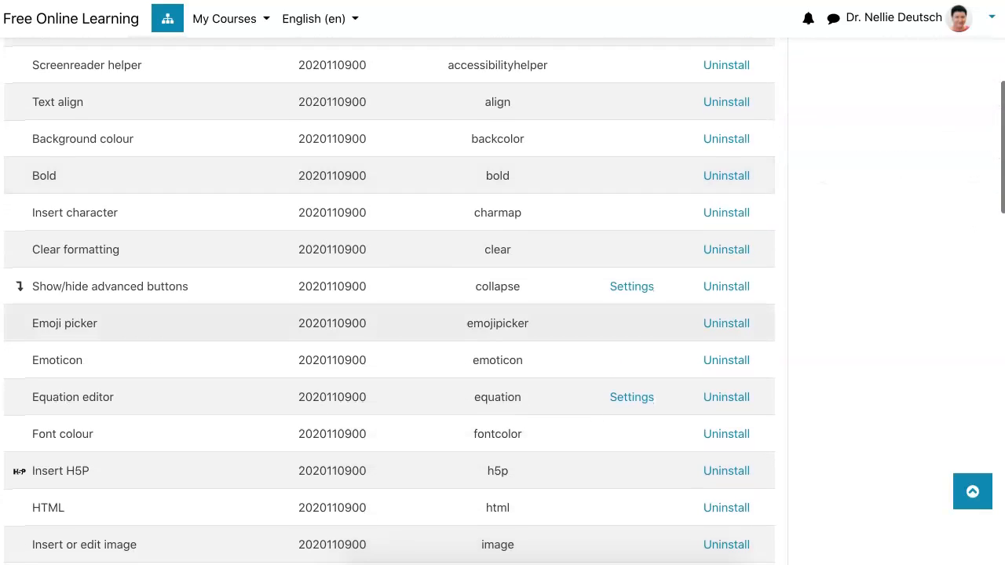
scroll("down", 3)
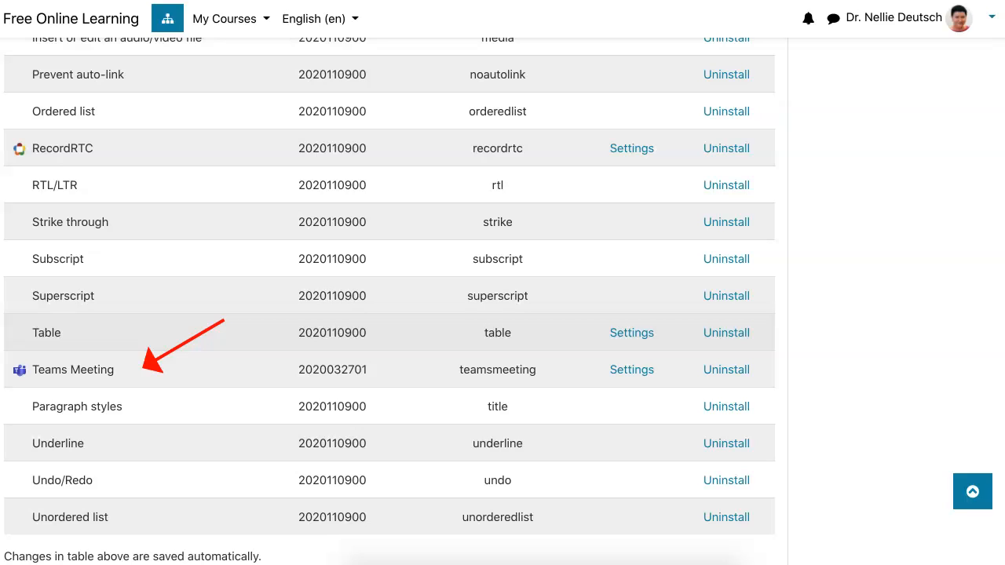
scroll("down", 3)
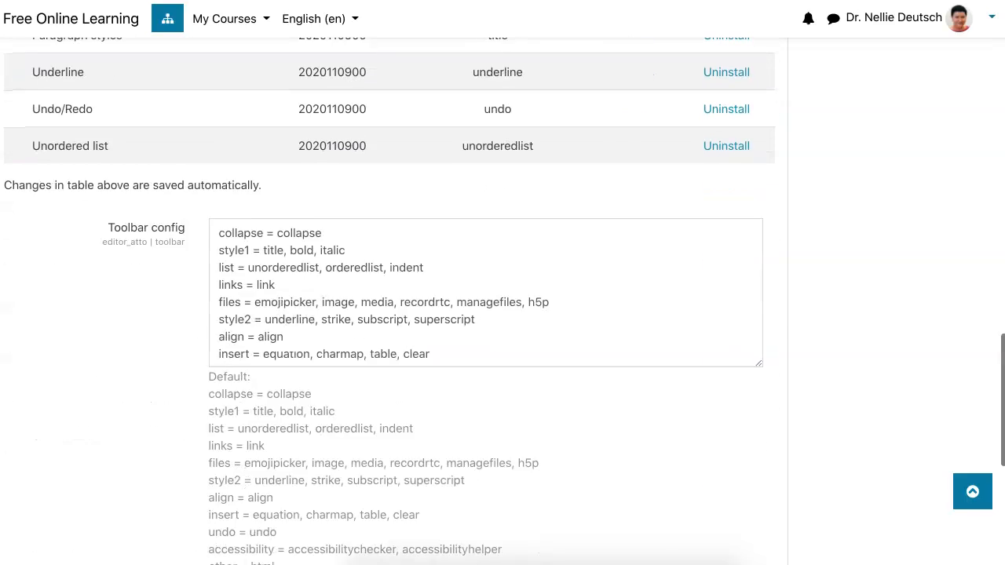
scroll("up", 3)
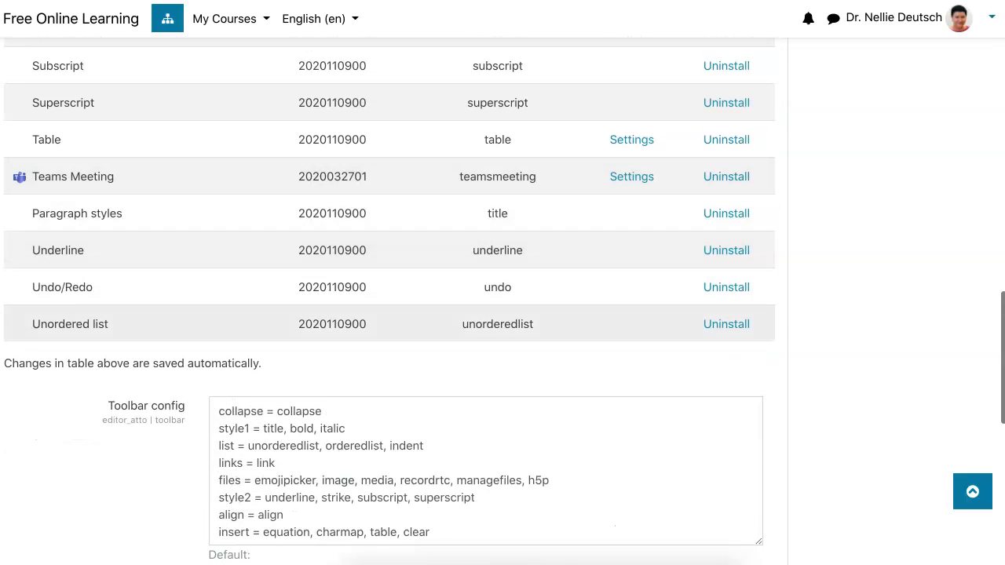
scroll("down", 3)
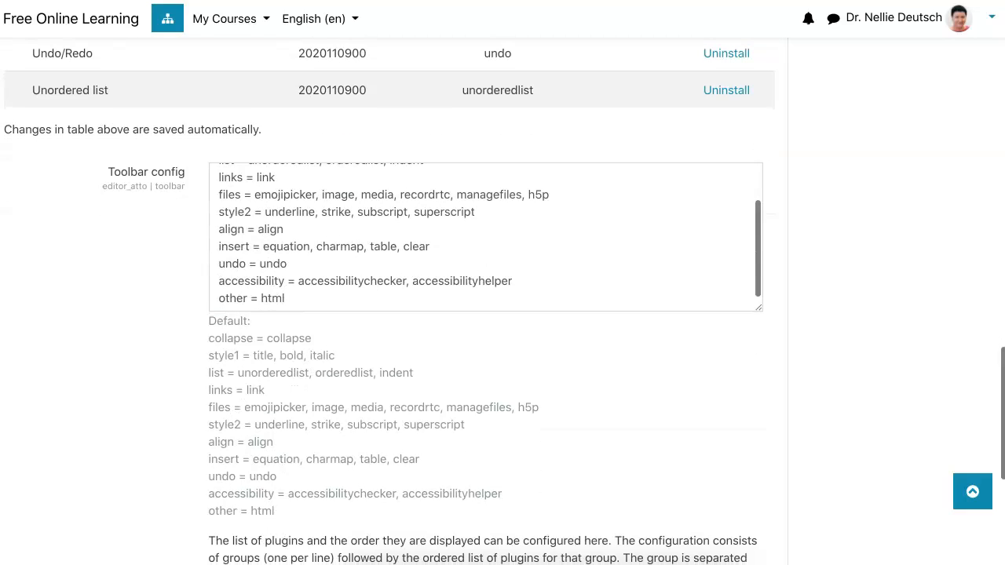
scroll("down", 3)
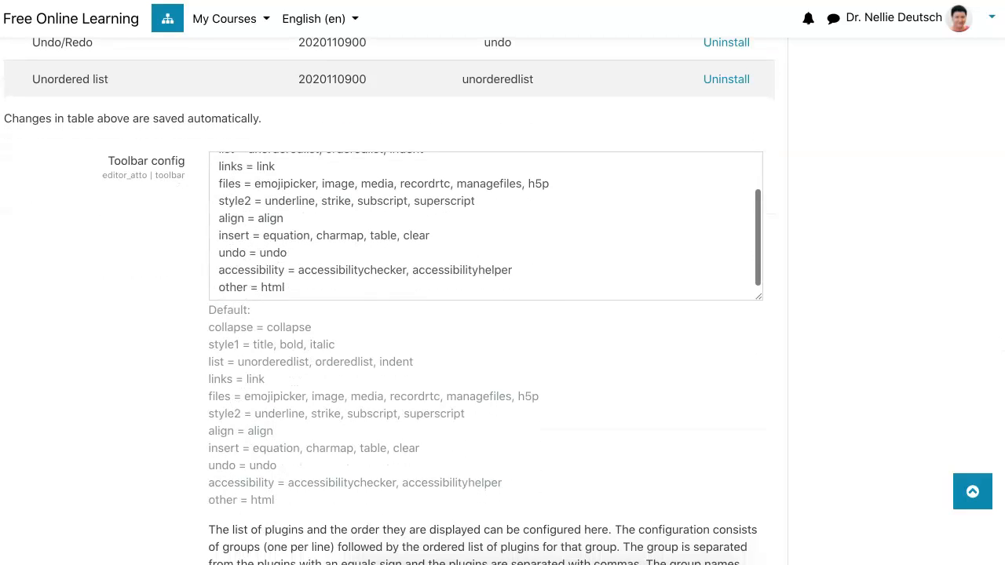
scroll("down", 3)
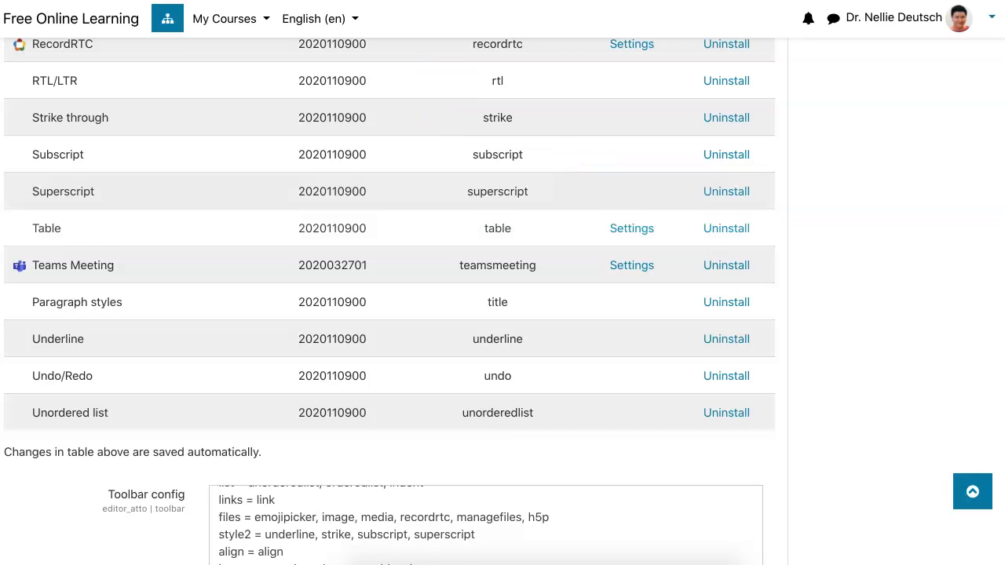
Step: Copy the teamsmeeting plugin name and scroll to the bottom of the settings page
double_click(497, 265)
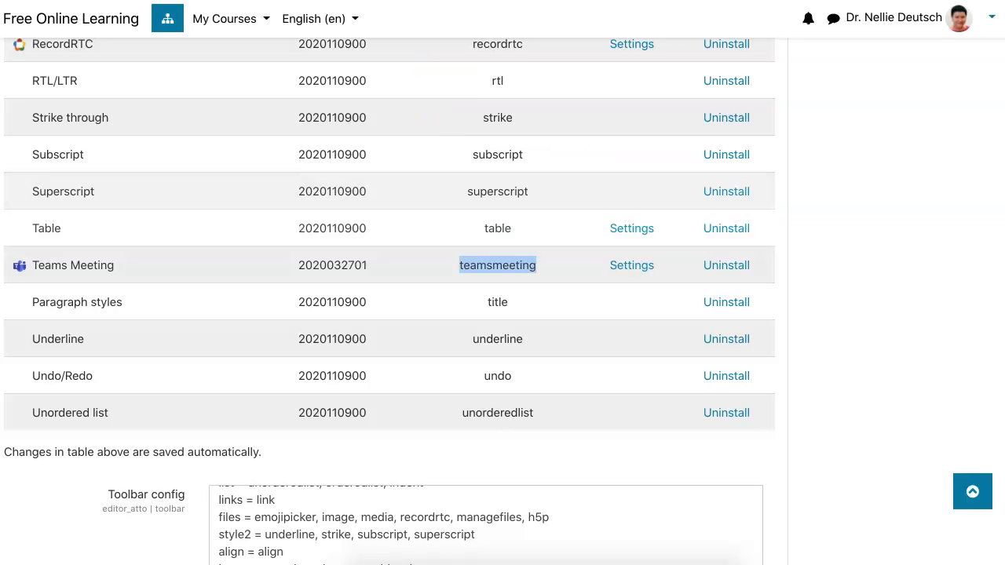
right_click(497, 264)
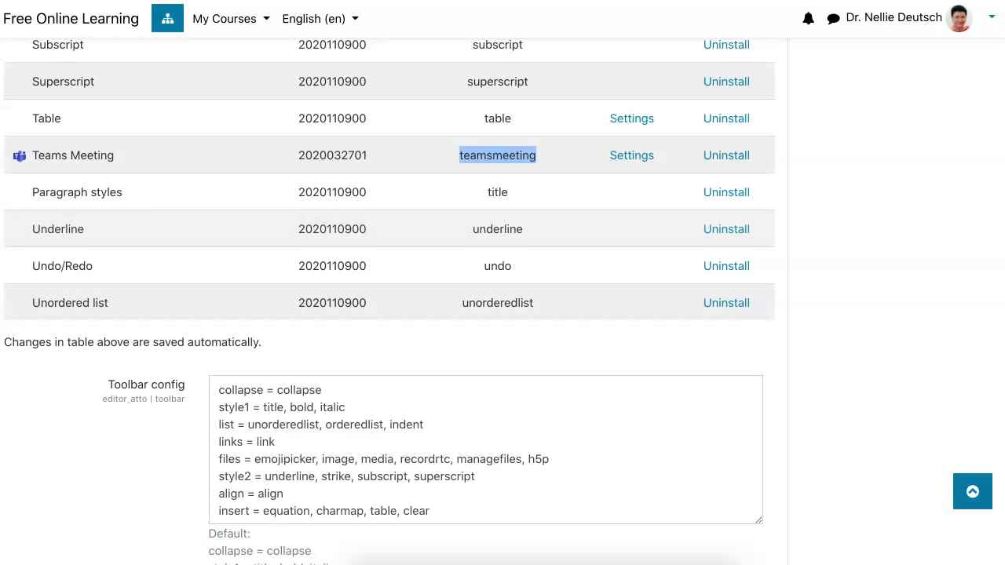
scroll("down", 3)
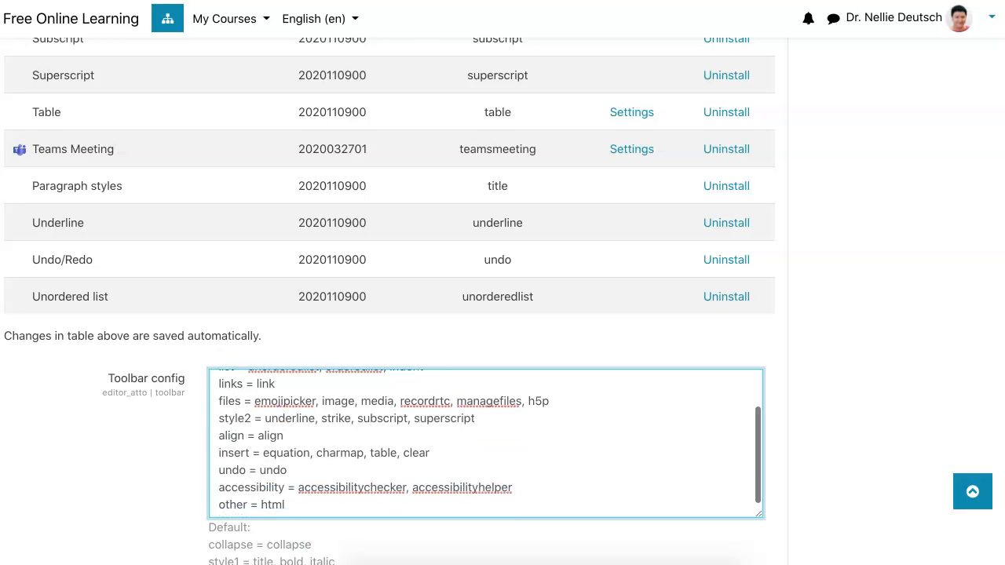
scroll("down", 3)
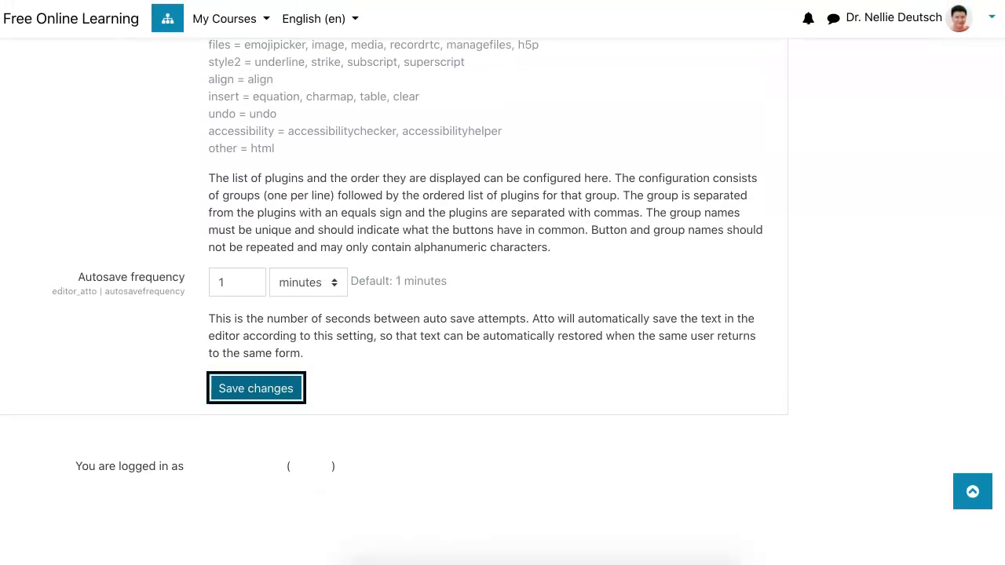
Step: Save the Atto toolbar settings and go to the Testing course's Announcements forum
left_click(255, 387)
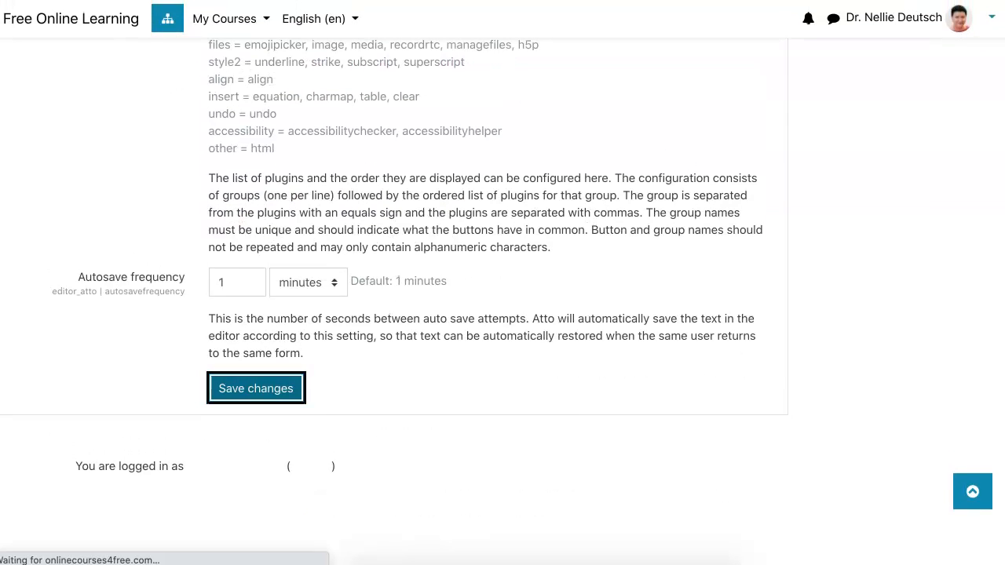
left_click(255, 388)
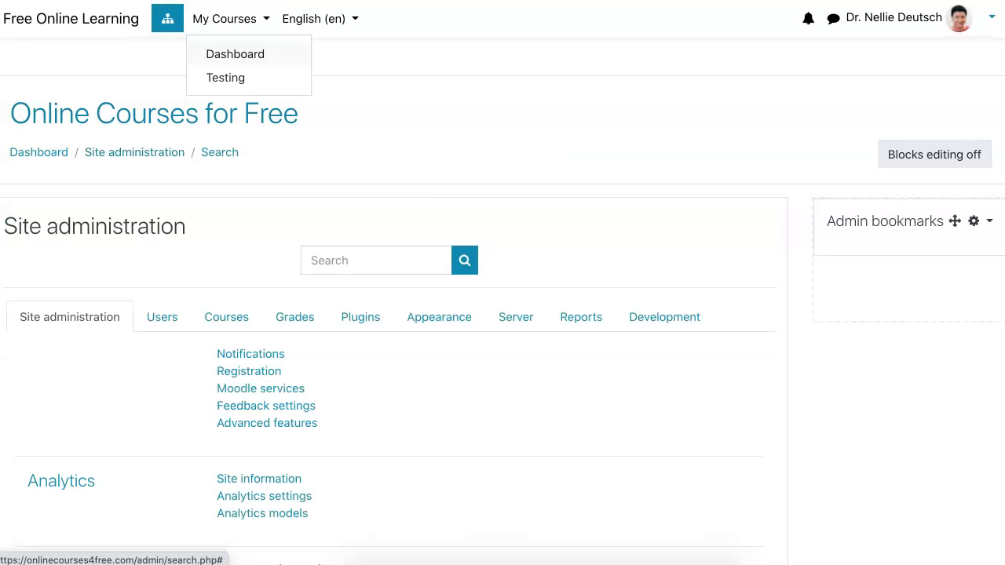
left_click(225, 77)
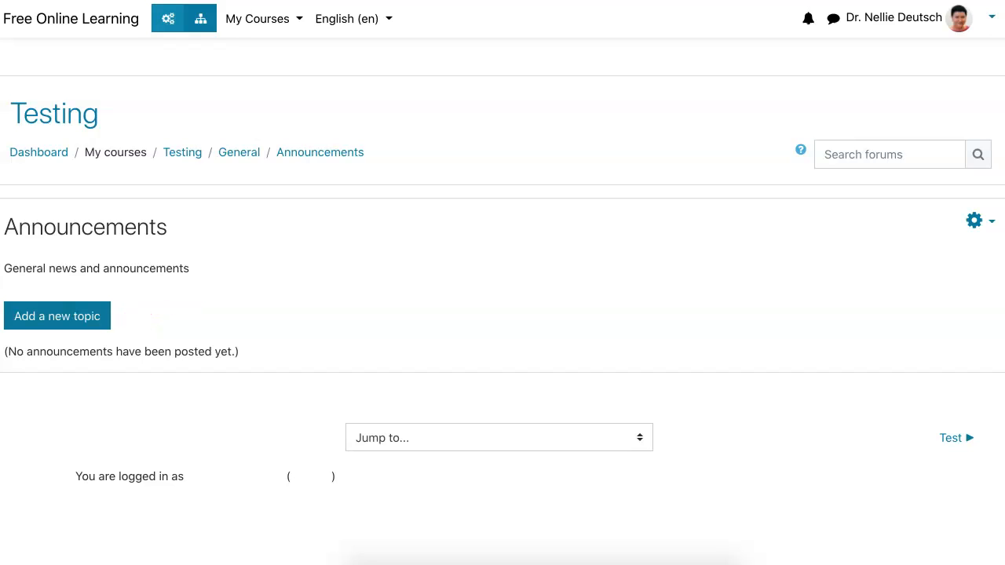
Step: Start a new announcement titled 'Teams' and expand the message editor toolbar
left_click(57, 316)
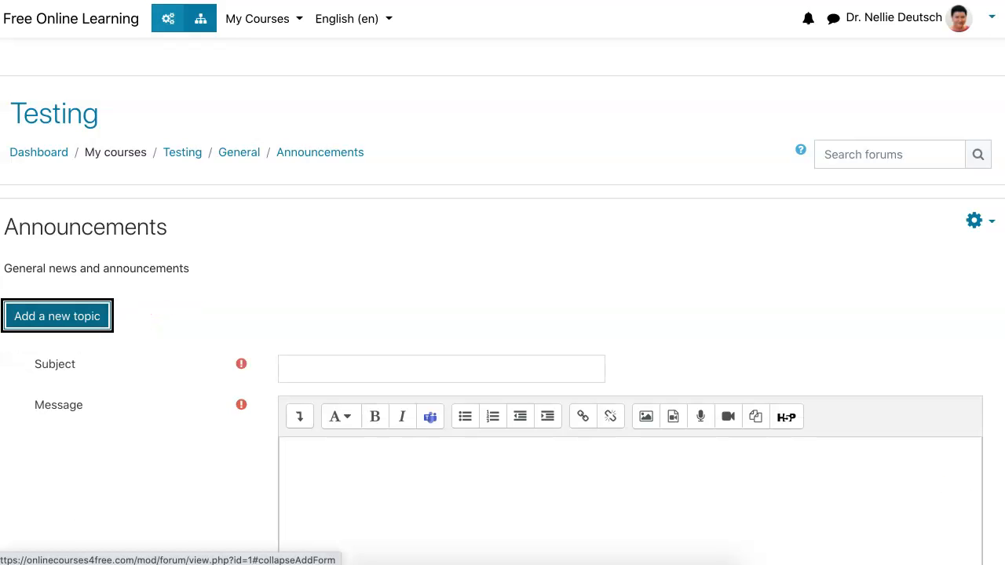
scroll("down", 3)
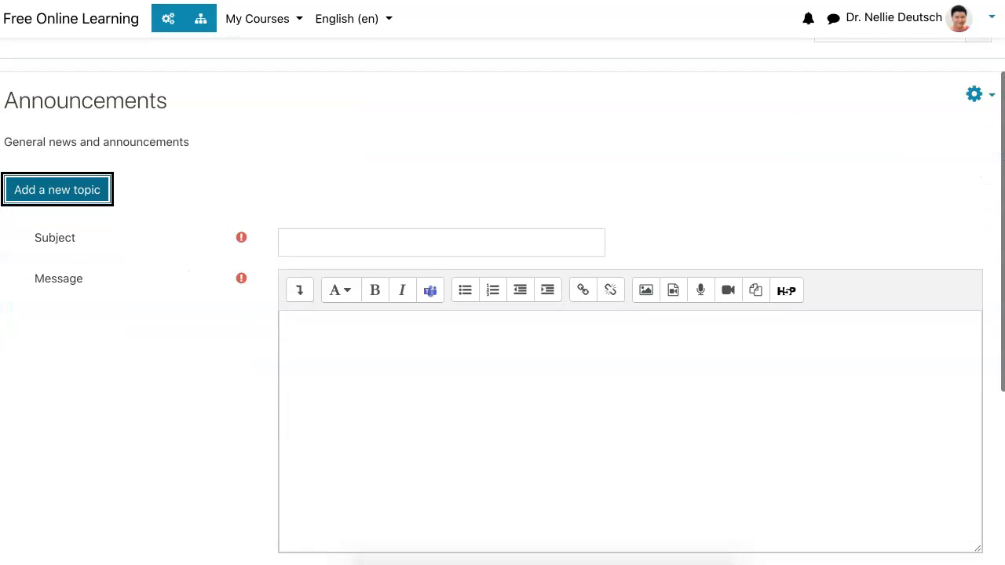
left_click(440, 242)
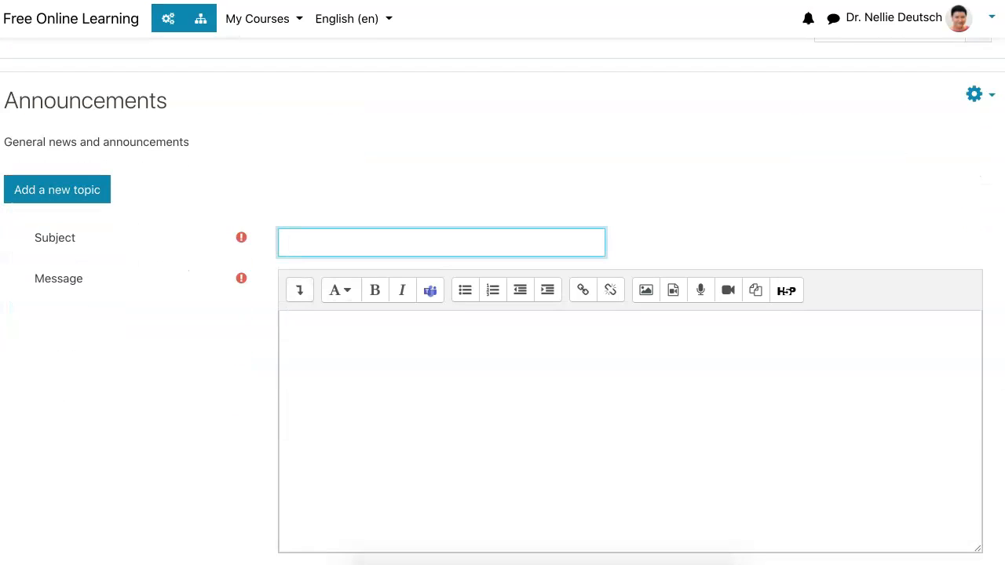
type("T")
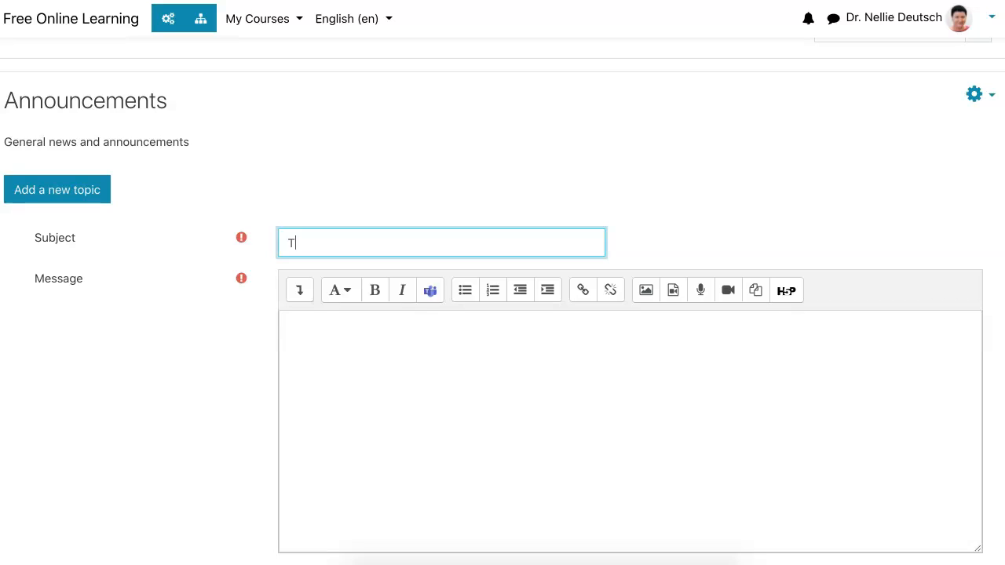
type("eams")
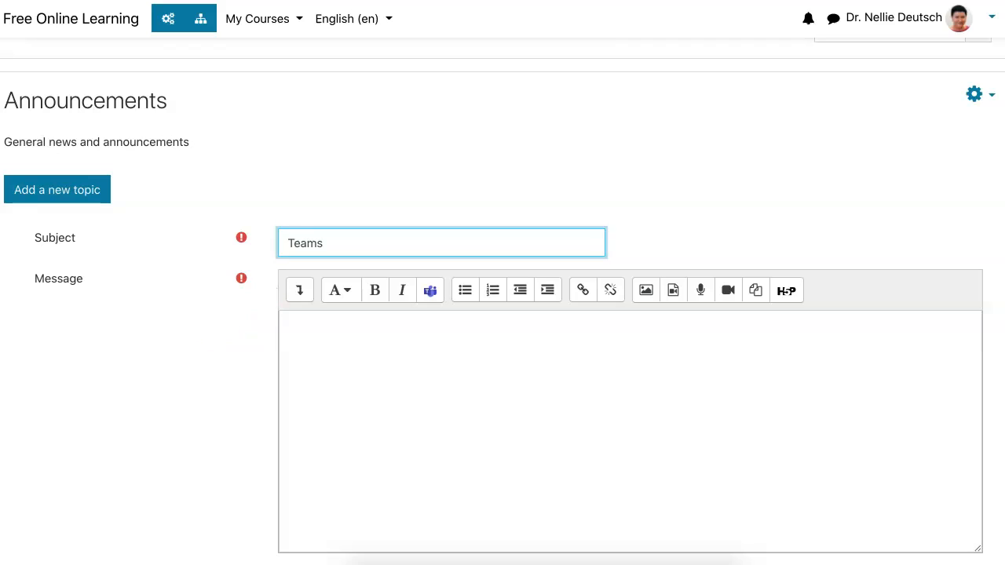
left_click(299, 289)
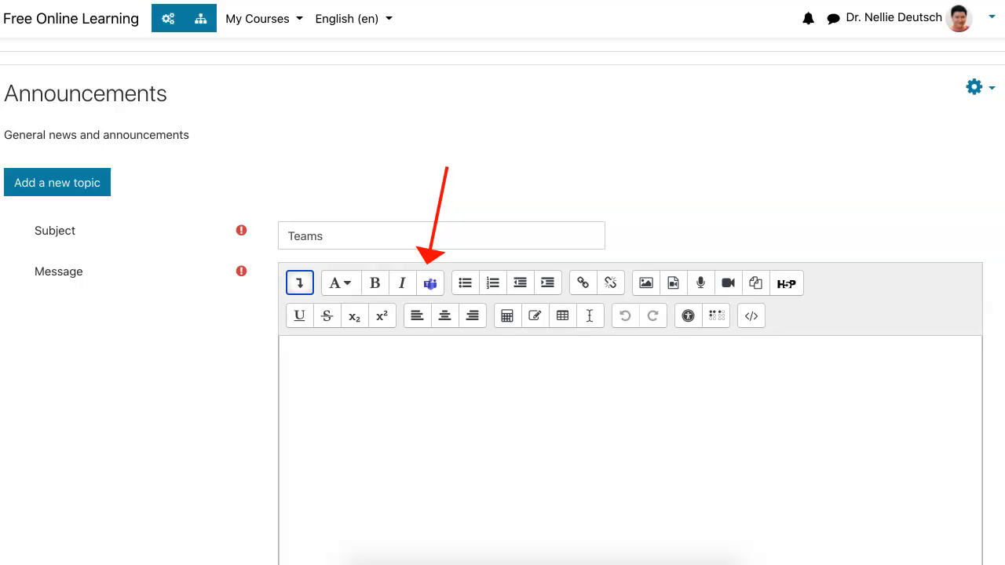
Step: Open the Create Teams meeting dialog from the Atto toolbar icon
left_click(429, 283)
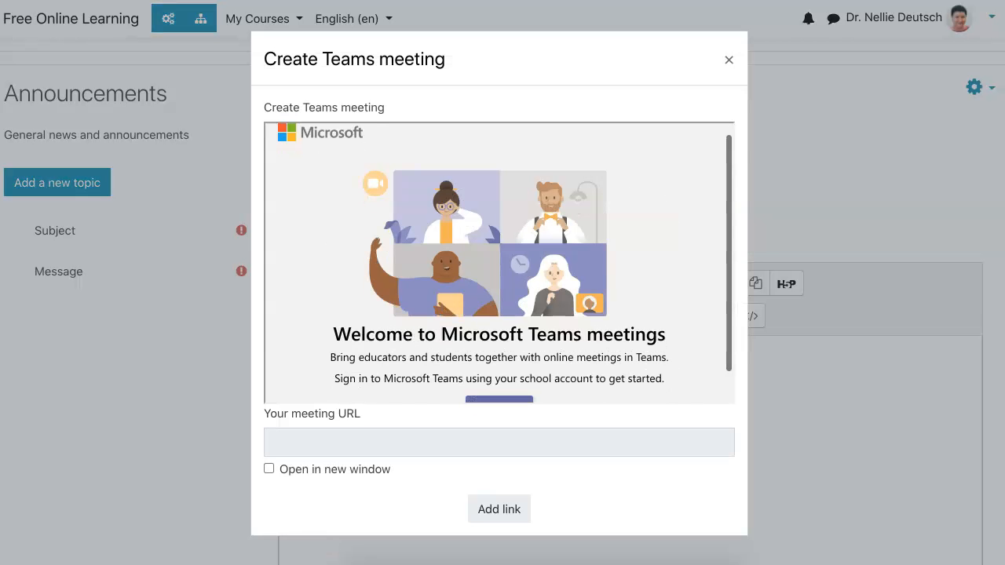
scroll("down", 3)
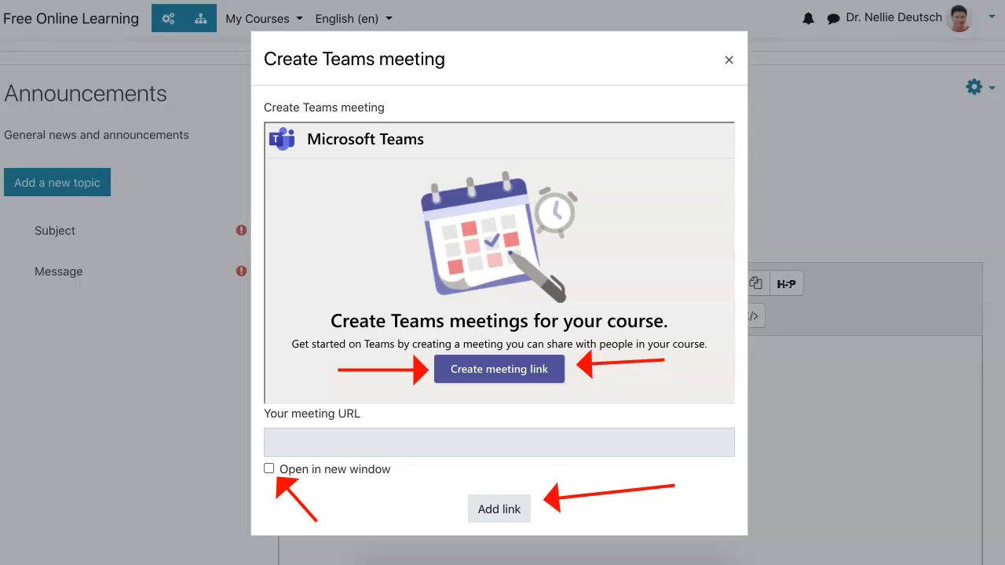
Step: Generate a meeting link, bringing up a New meeting form for Dec 2, 2020, 10–11 AM
left_click(499, 369)
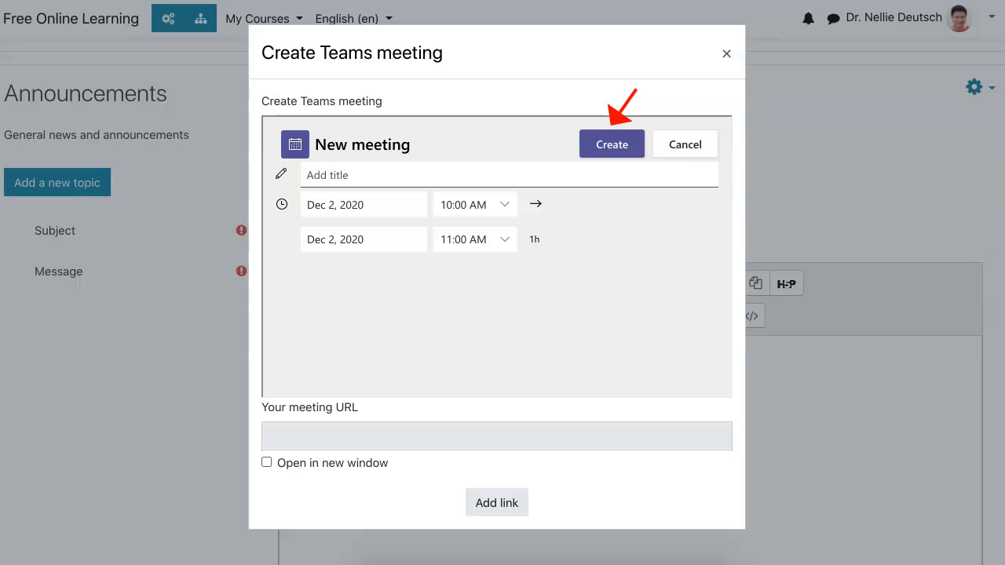
Step: Title the Teams meeting 'Test 2' and create it
left_click(612, 144)
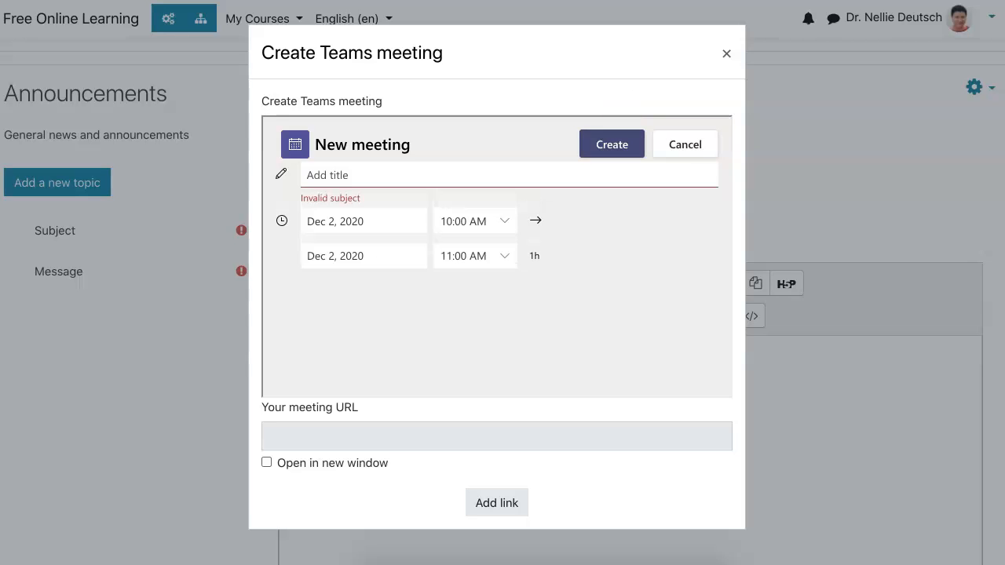
left_click(509, 174)
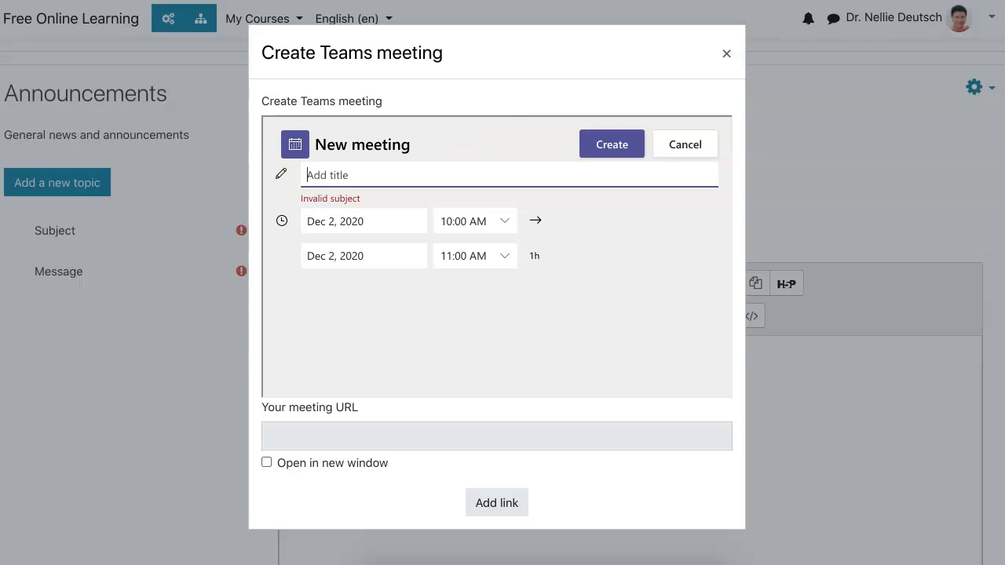
type("T")
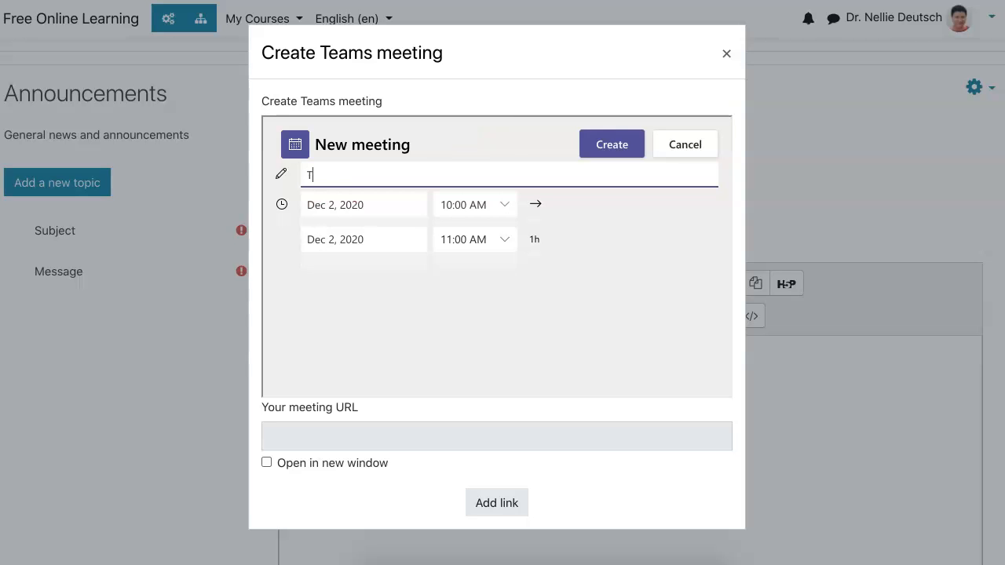
type("est 2")
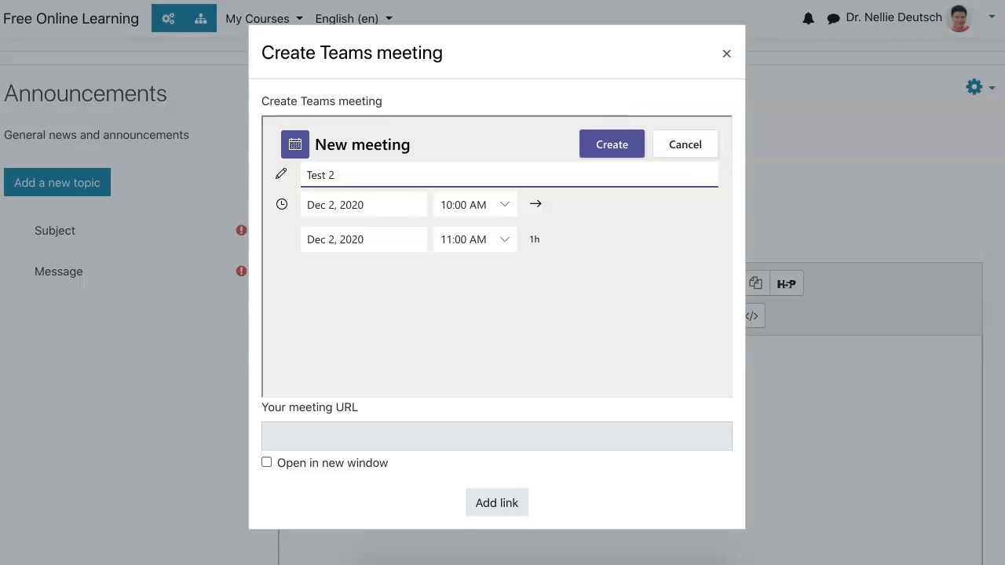
left_click(611, 144)
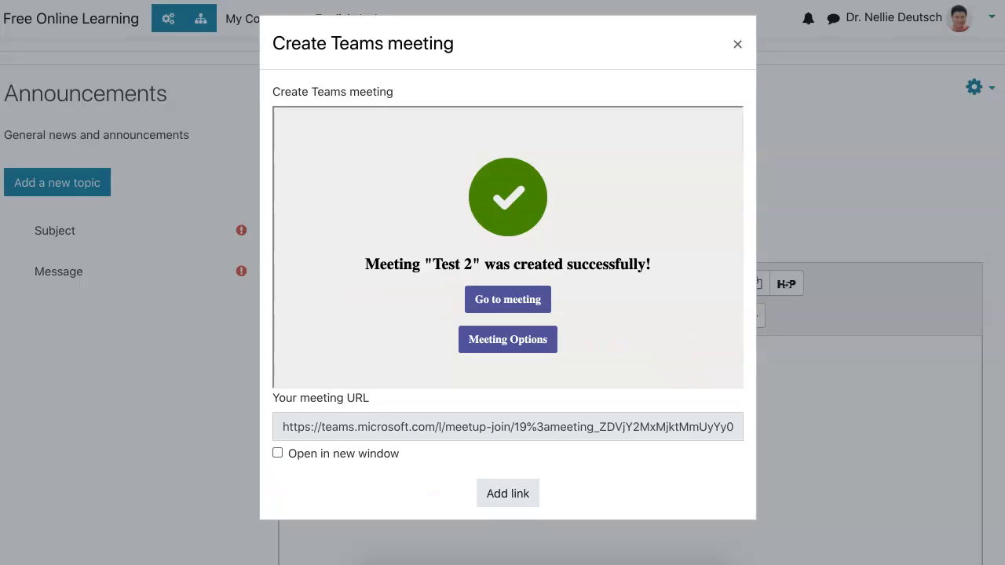
Step: Open the Test 2 meeting and join in the browser instead of the desktop app
left_click(507, 299)
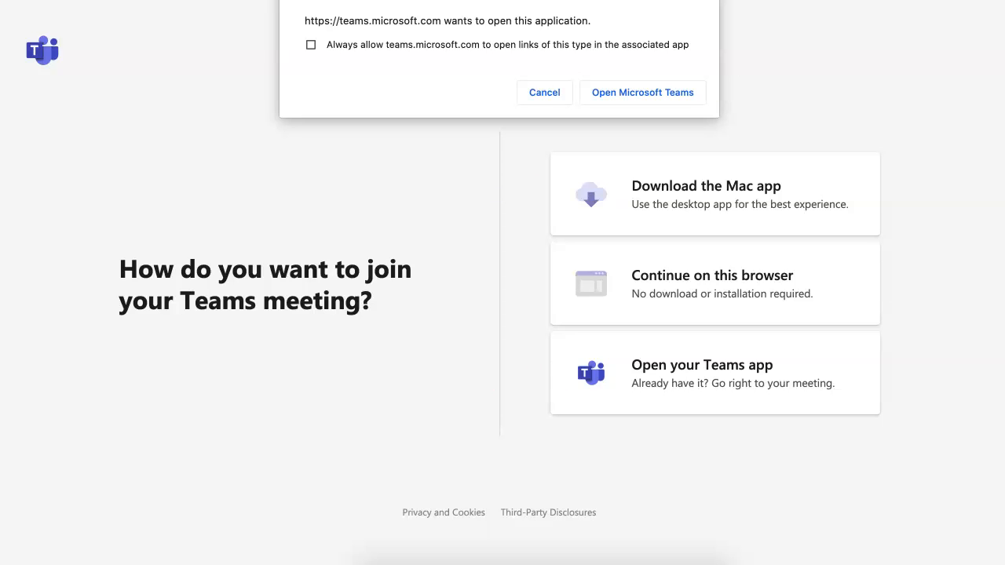
left_click(544, 92)
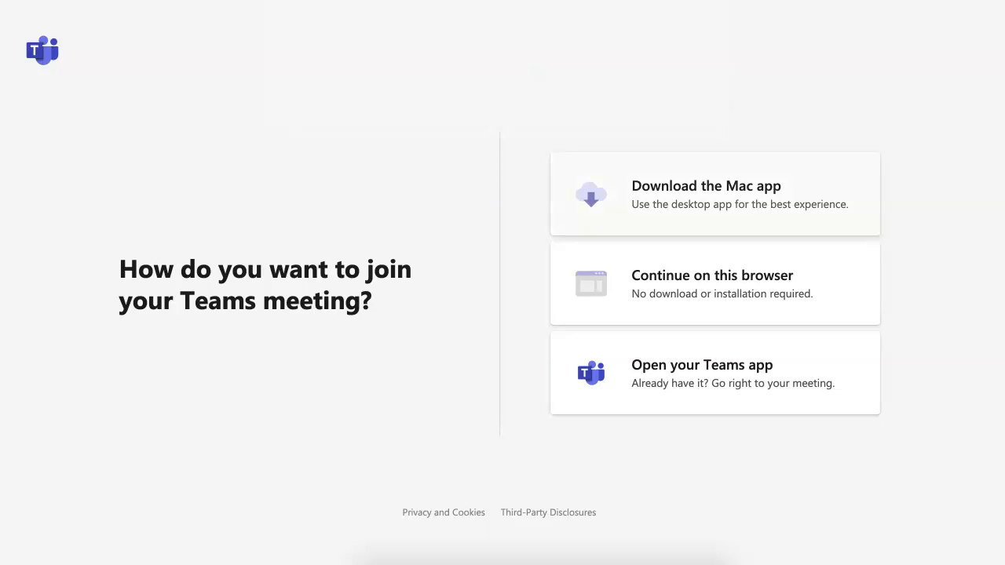
left_click(715, 284)
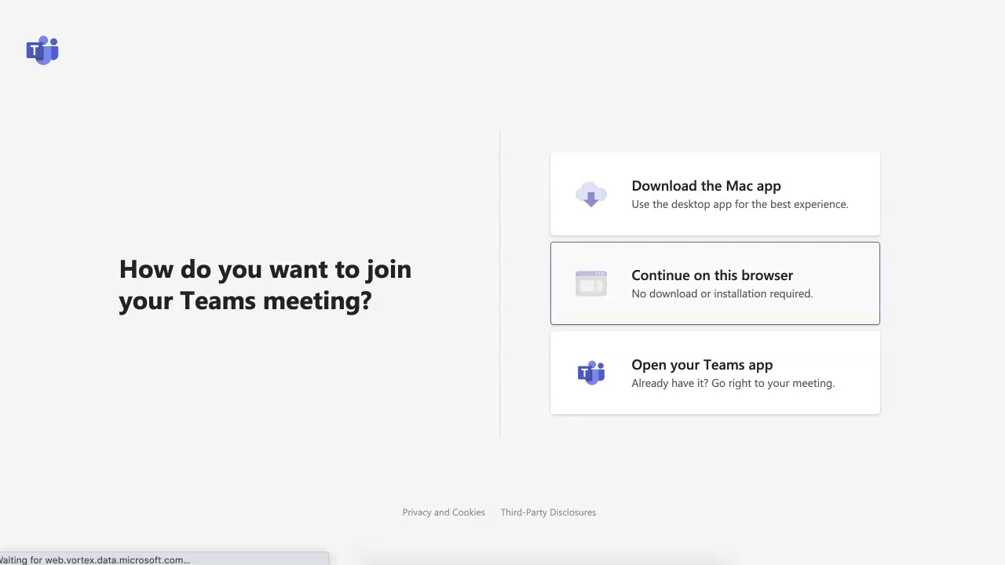
left_click(714, 282)
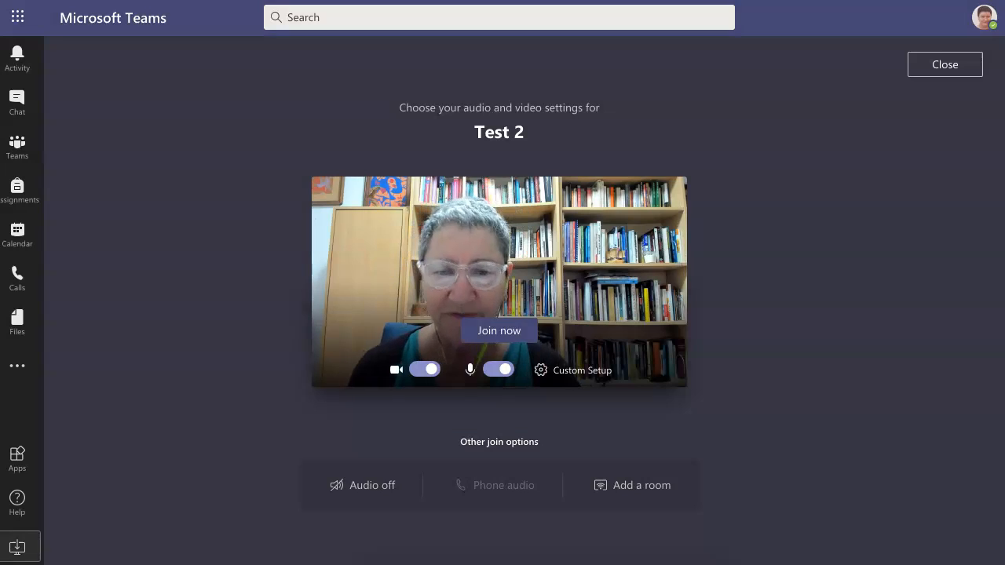
left_click(540, 370)
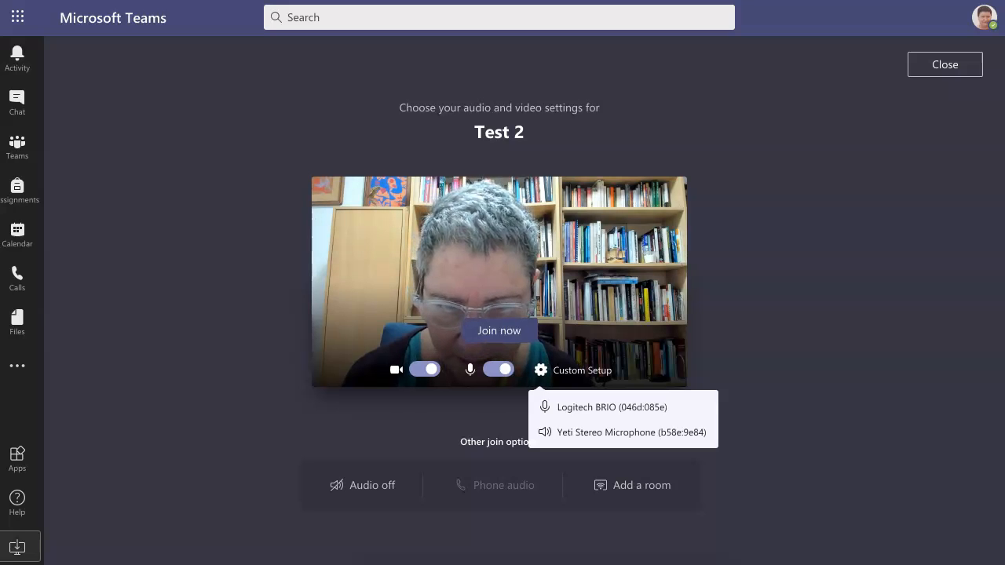
left_click(541, 369)
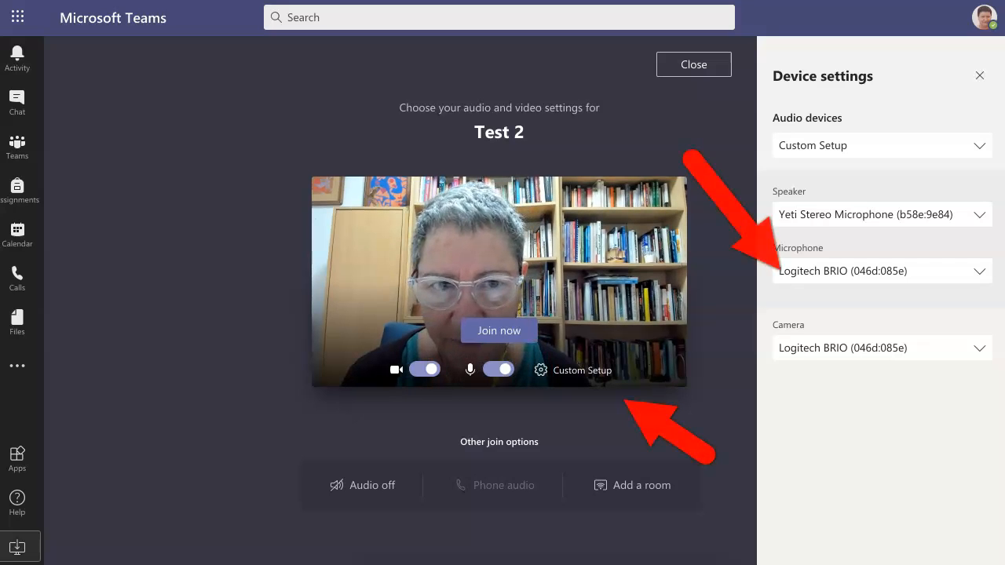
left_click(979, 75)
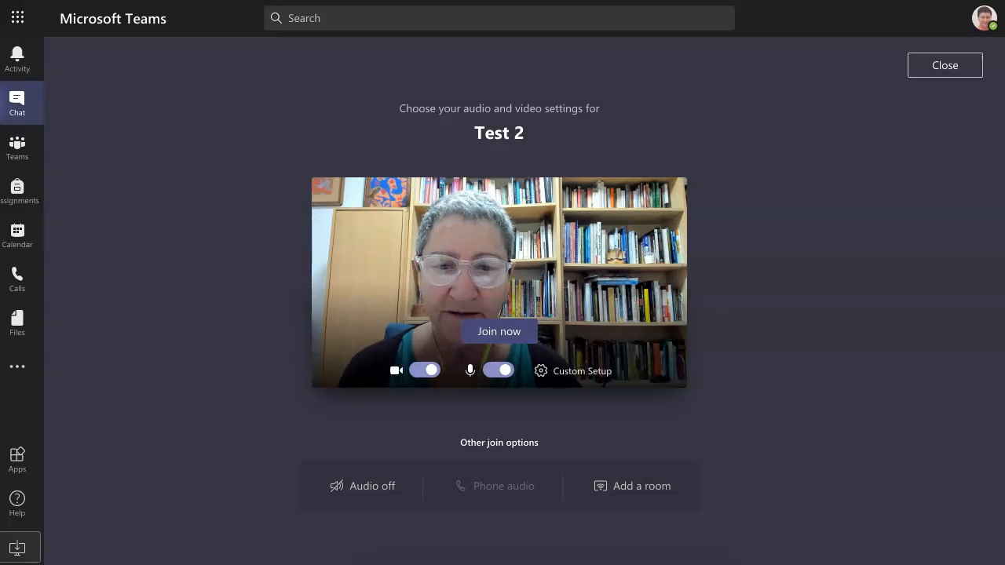
Step: Join the Test 2 meeting and show the call bar's More actions list
left_click(499, 330)
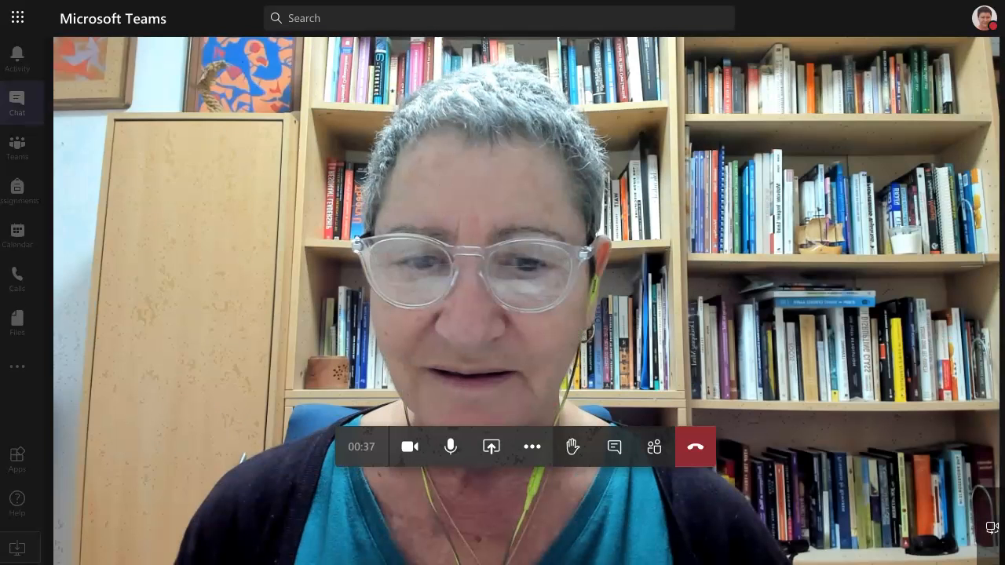
left_click(531, 445)
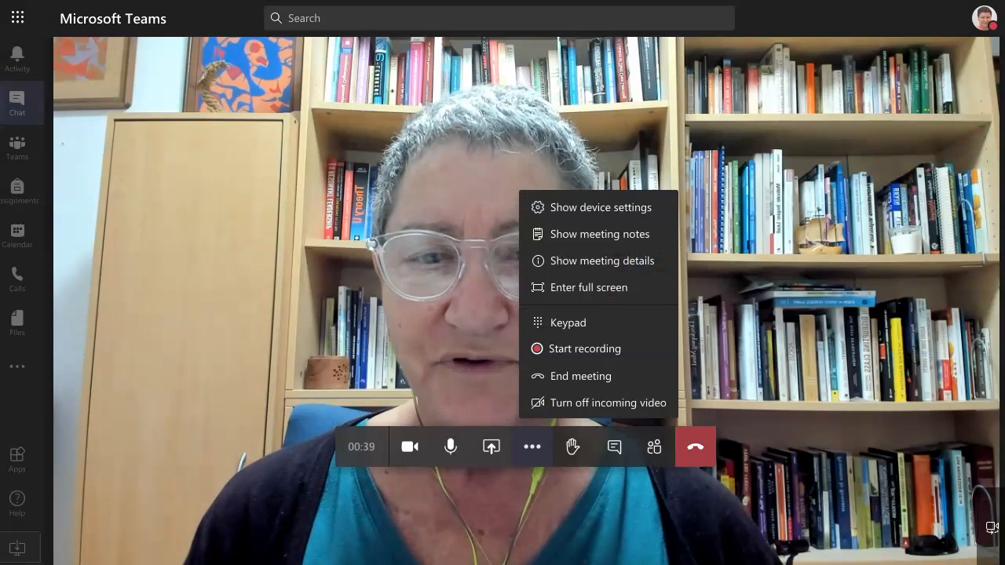